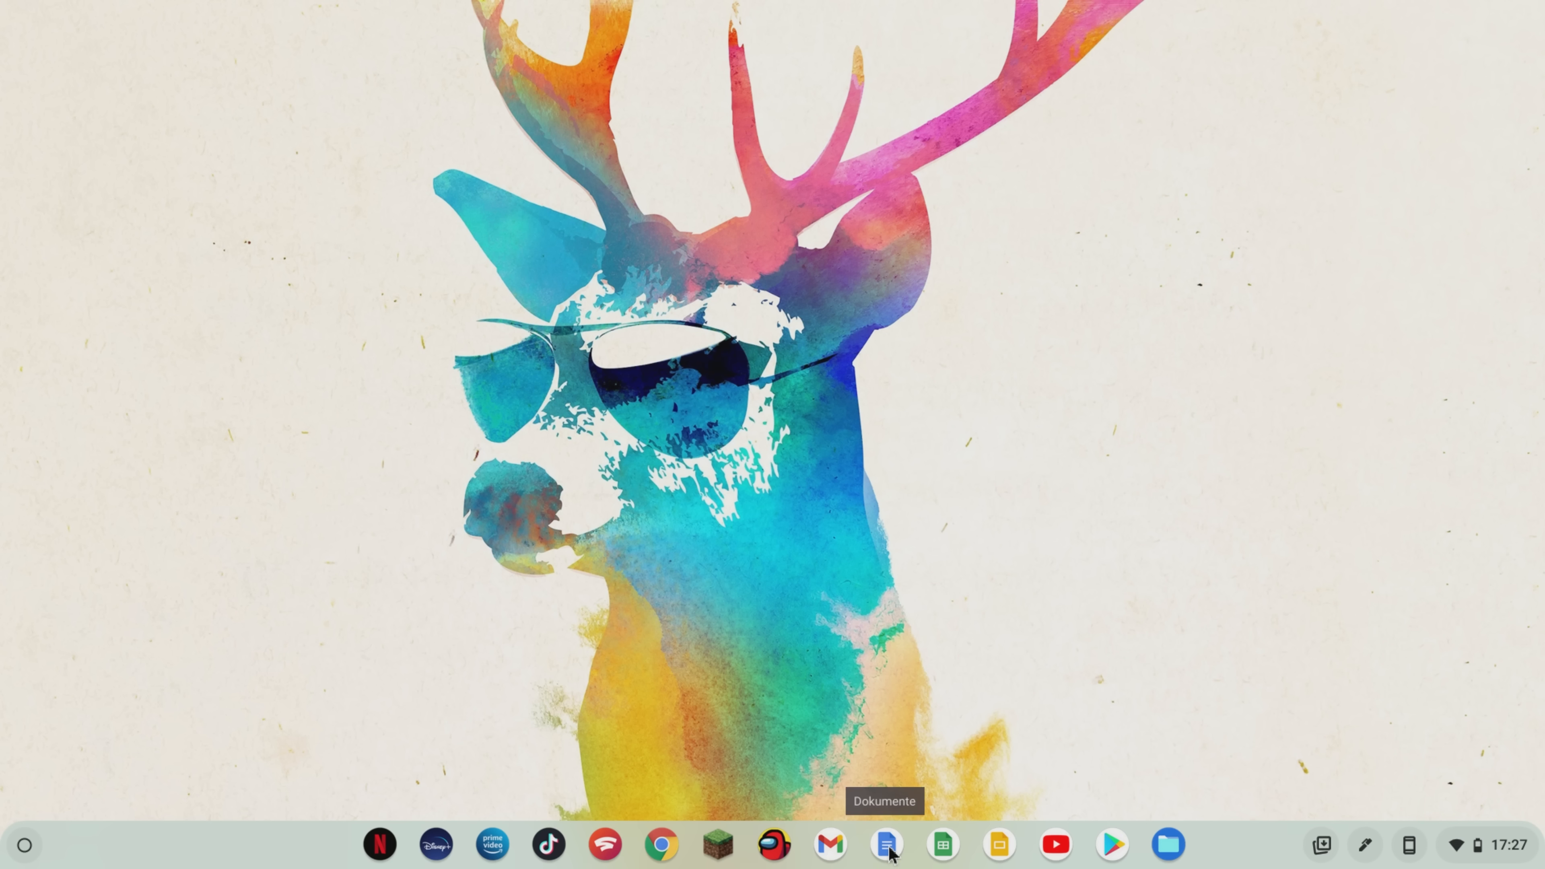
Visit the Google Docs, Sheets and Slides start pages from the shelf
left_click(885, 844)
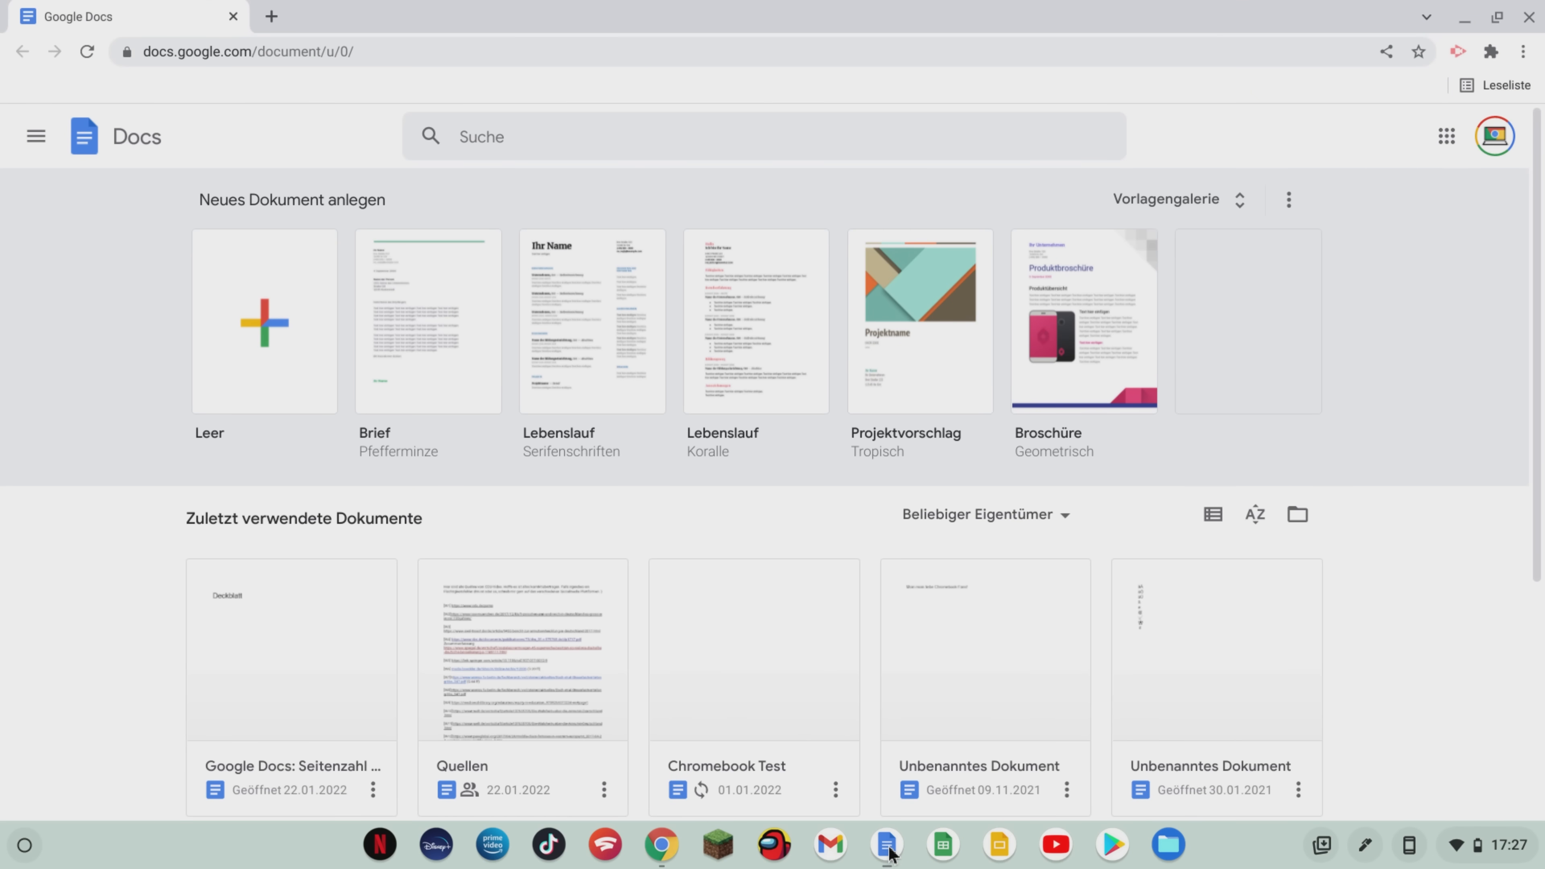
left_click(941, 845)
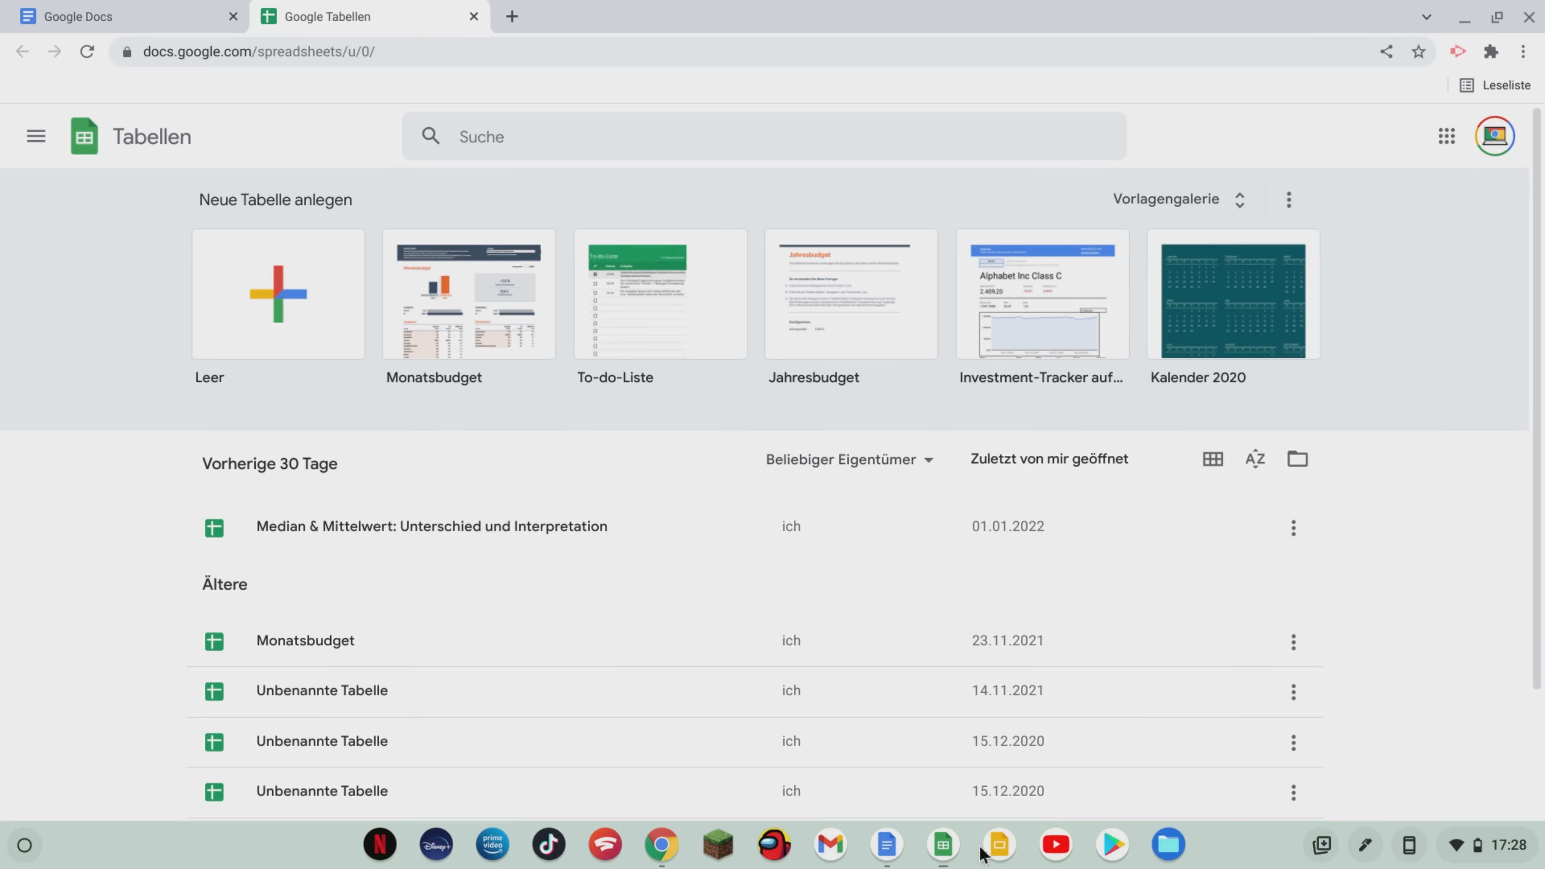
left_click(996, 844)
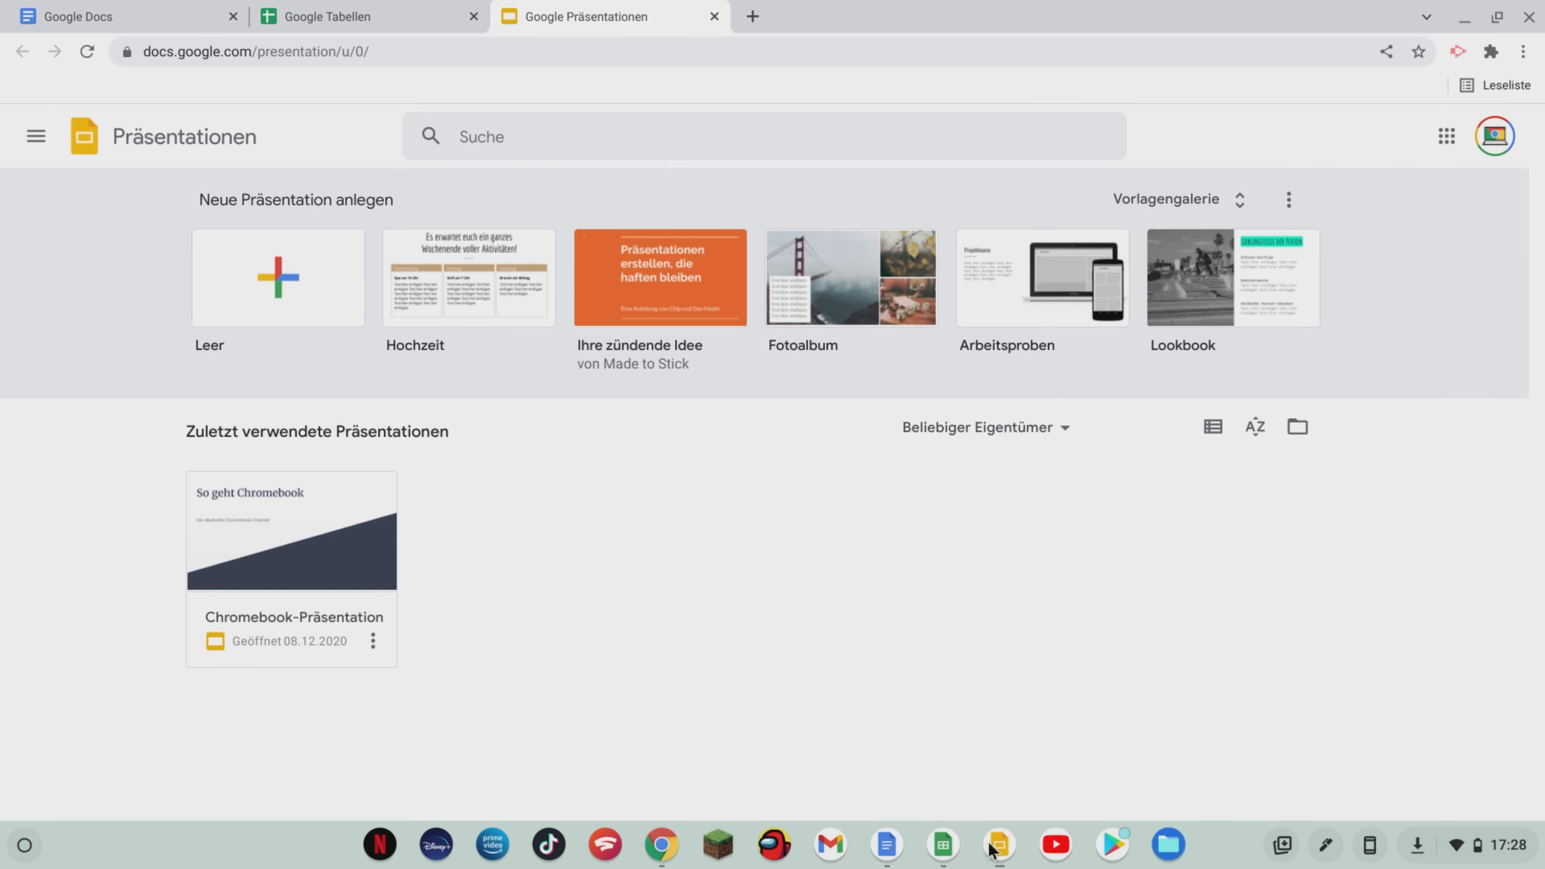
Return to the Chromebook Test document and place the caret after 'So geht Chromebook'
left_click(751, 16)
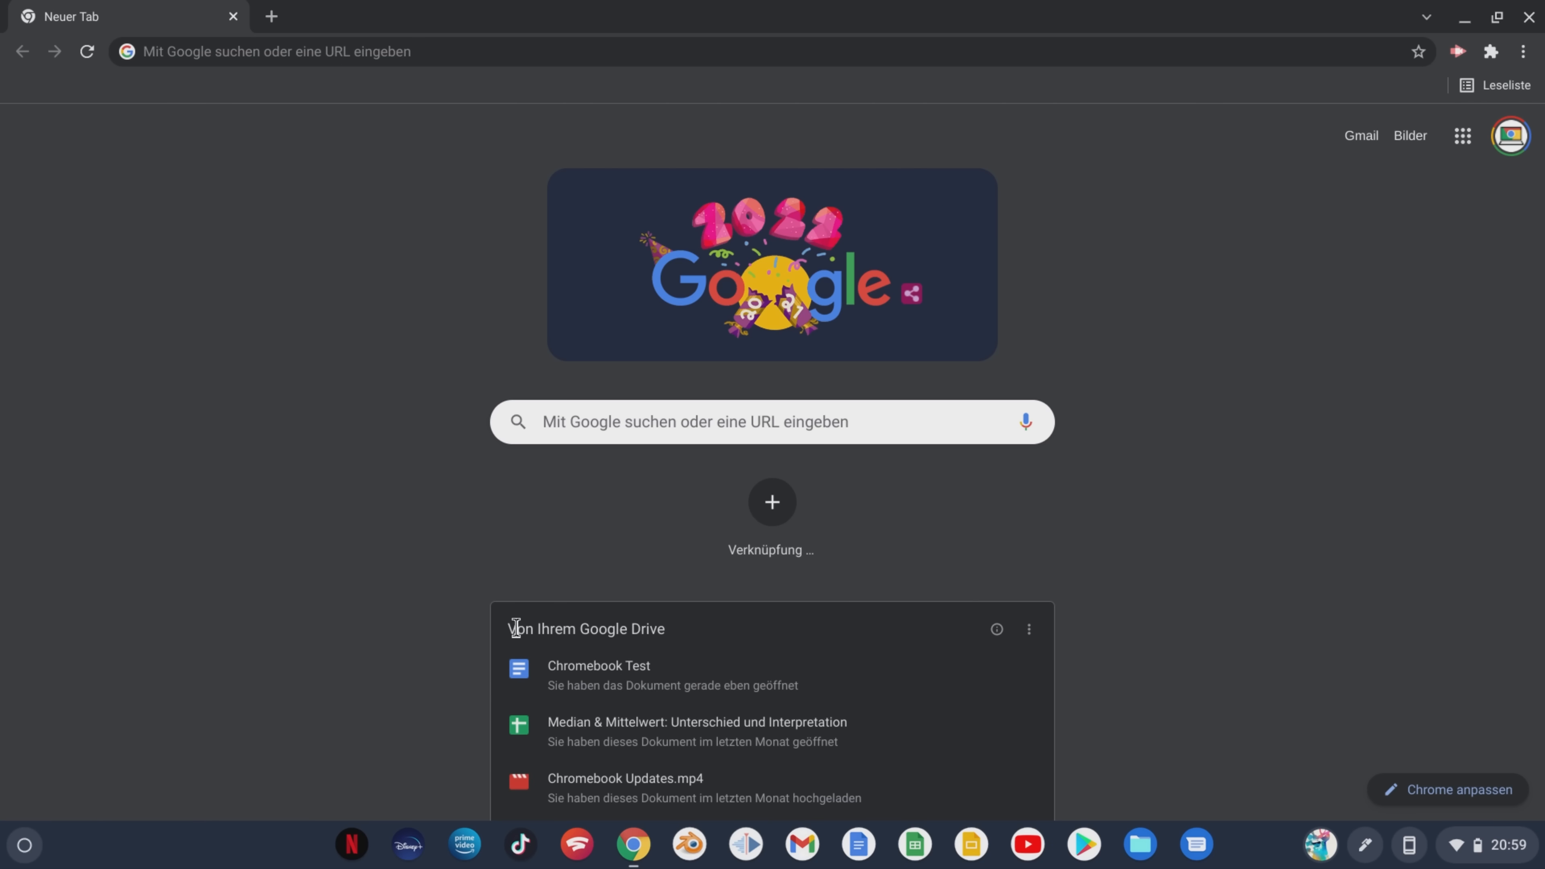
mouse_move(1079, 651)
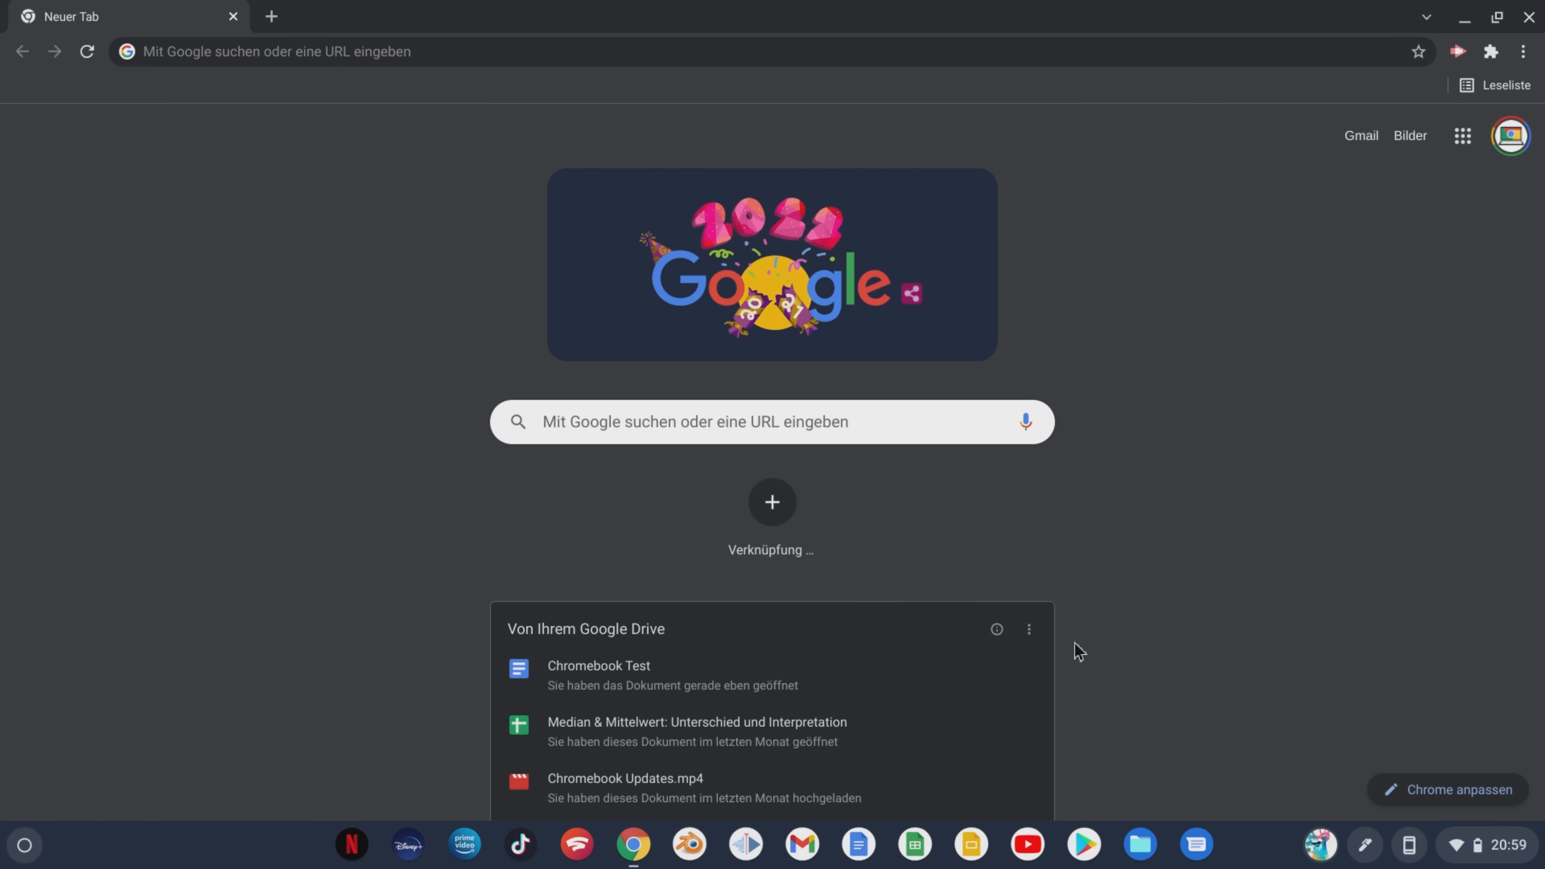
scroll("down", 3)
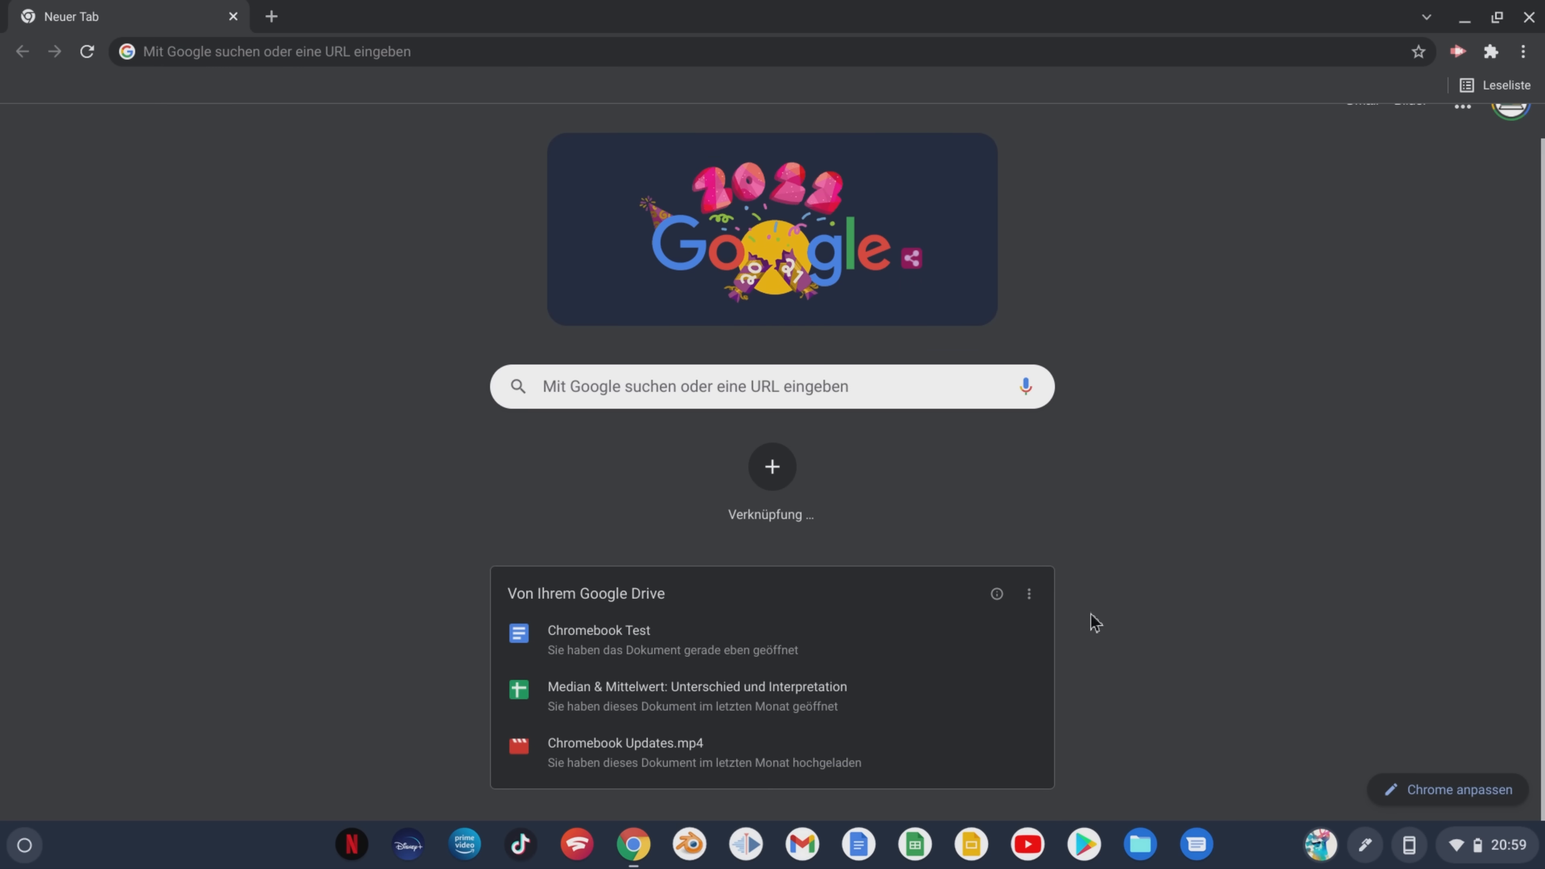
mouse_move(1070, 772)
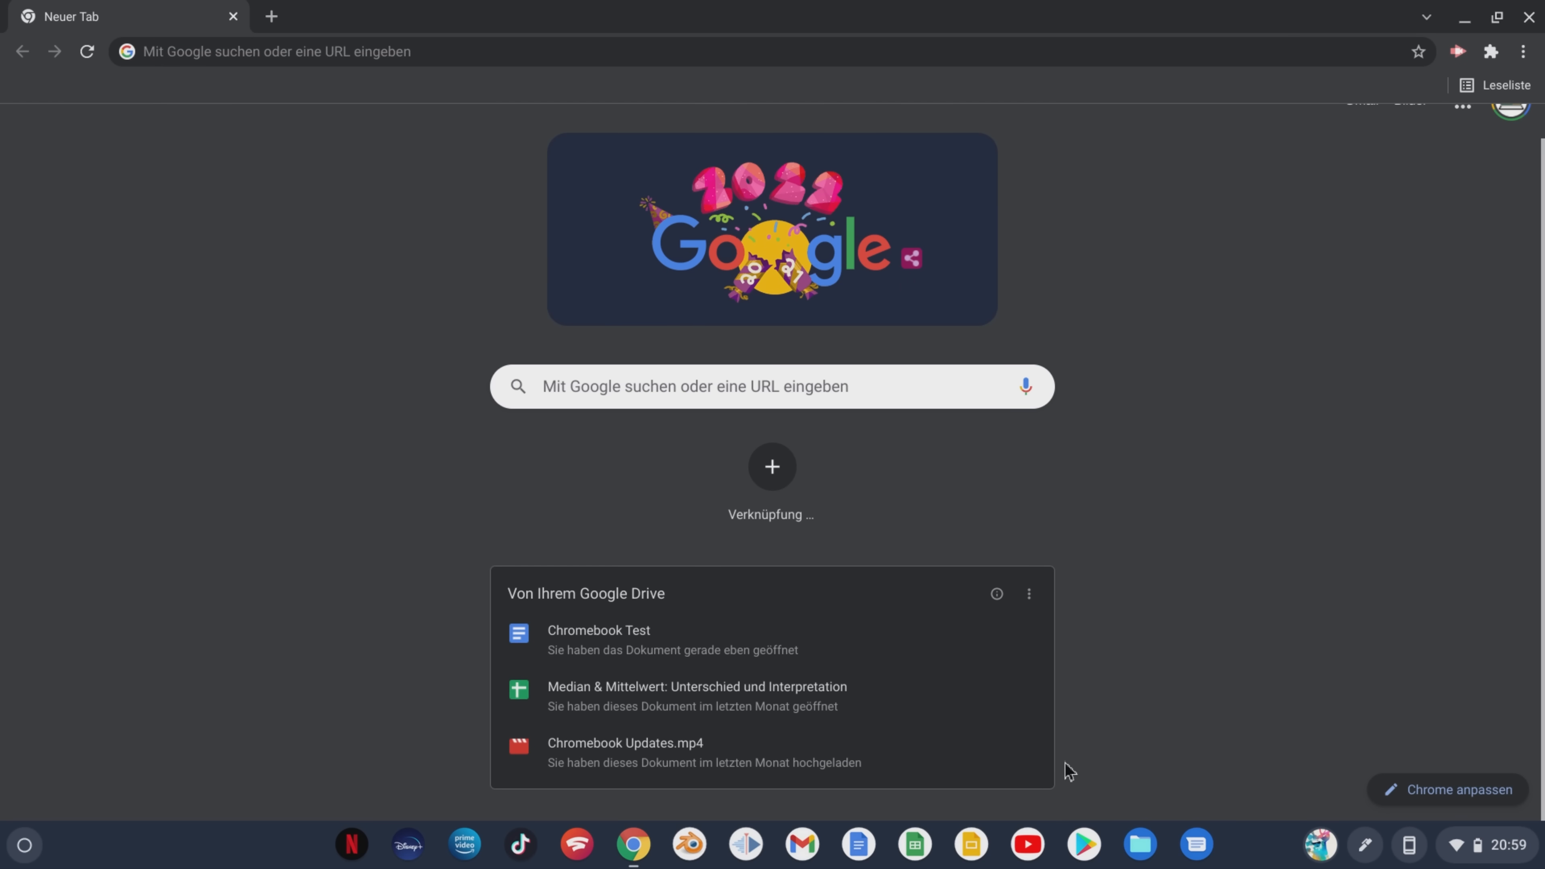
left_click(598, 631)
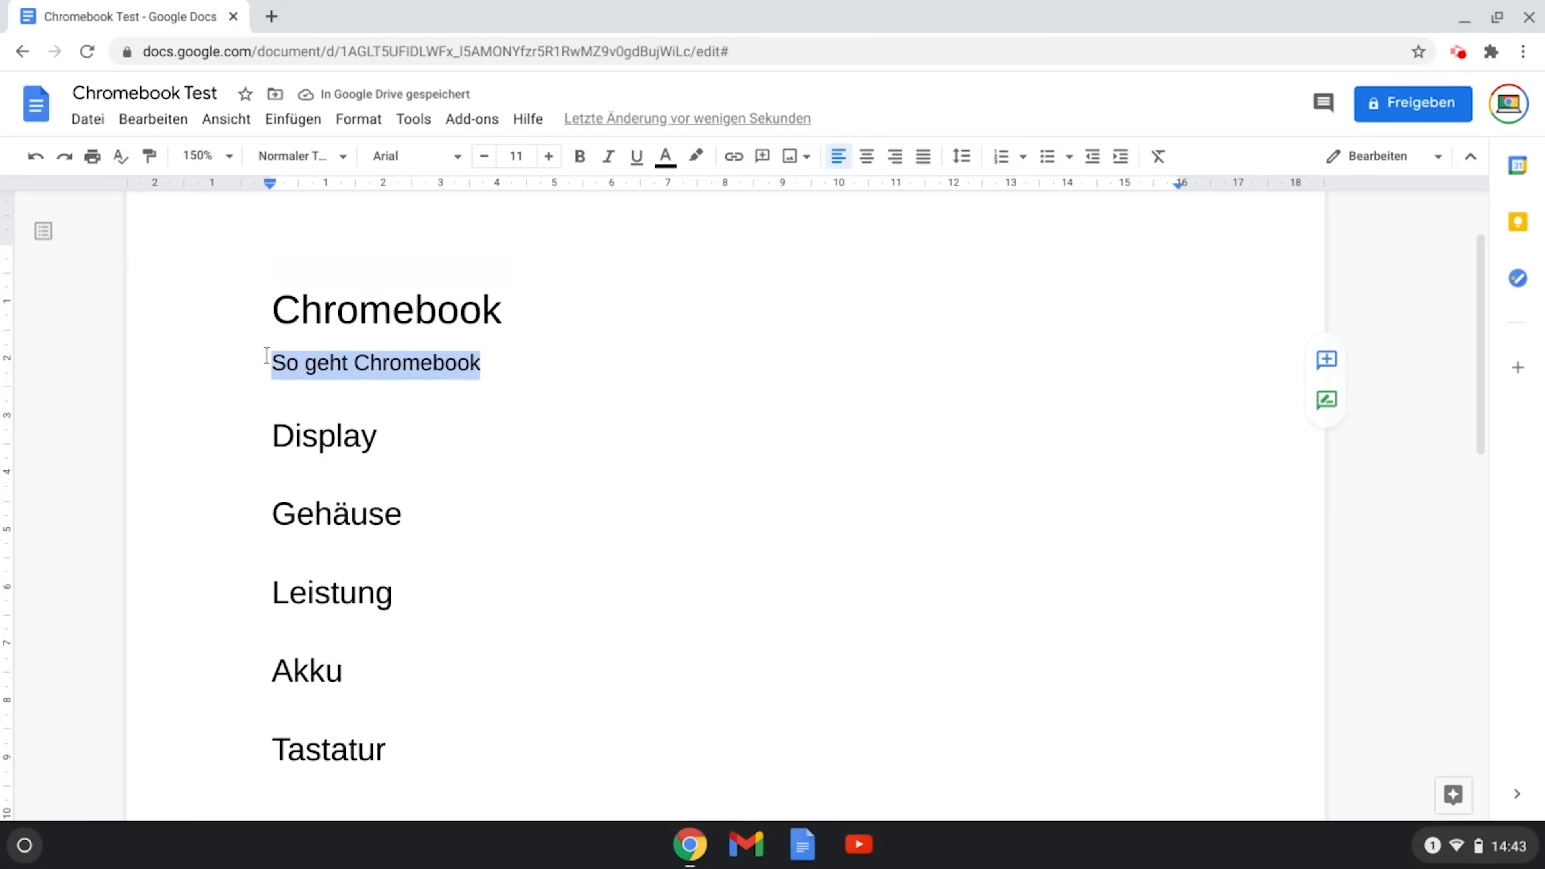
Complete the sentence 'ist ein deutscher YouTube Kanal, der sich mit Chromebooks und Chrome OS befasst.', justify it and apply 1. / 1.1. numbering
type("ist ein deutscher YouTube Kanal, der sich mit Chromebooks und Chrome OS befasst.")
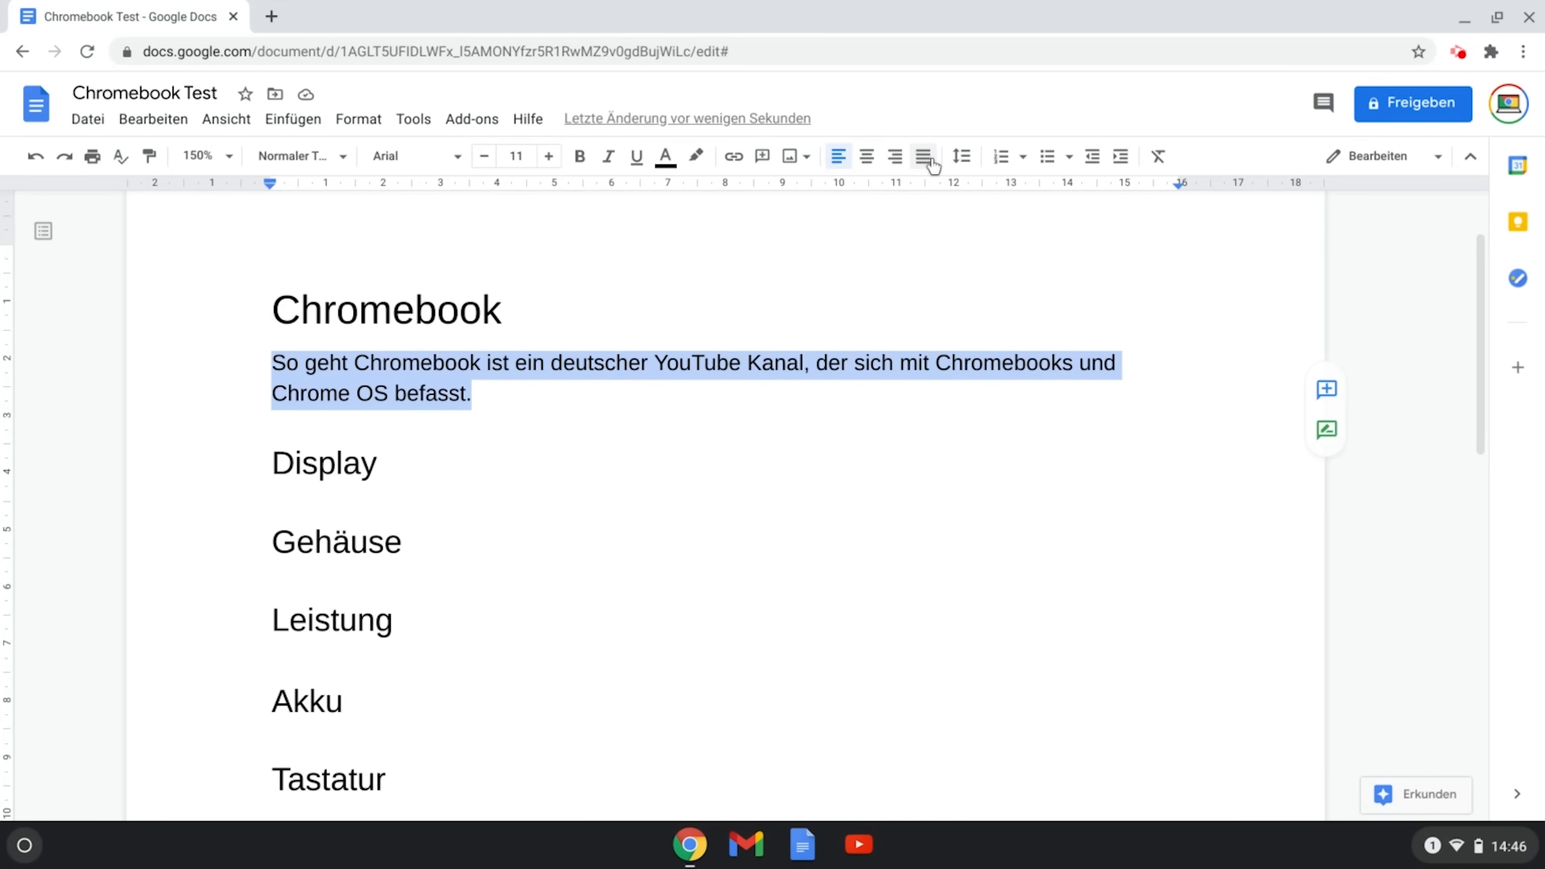
left_click(961, 155)
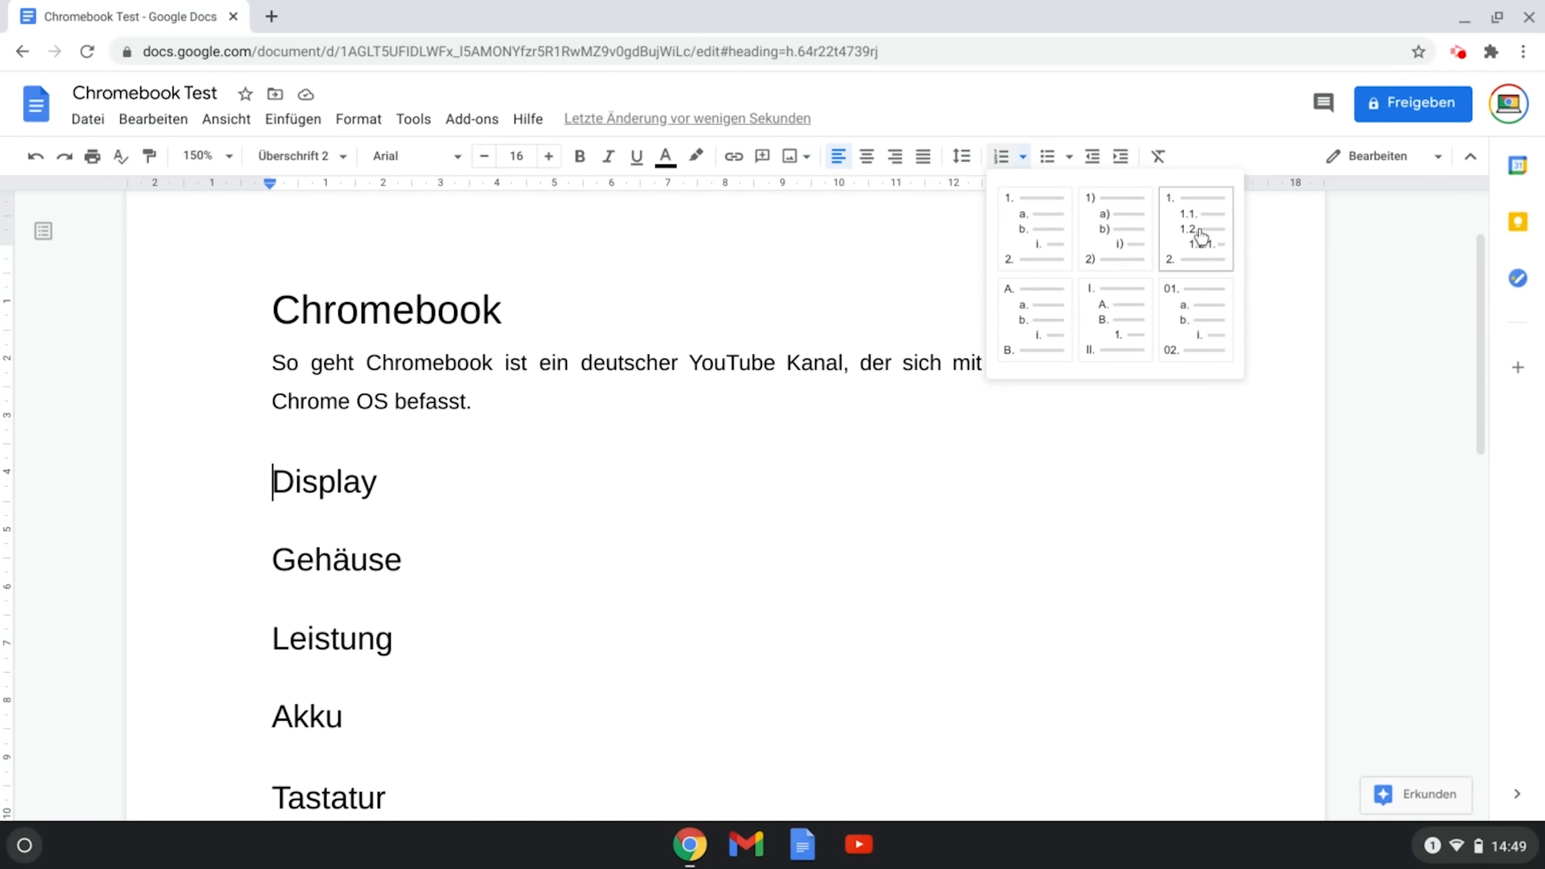
left_click(1195, 228)
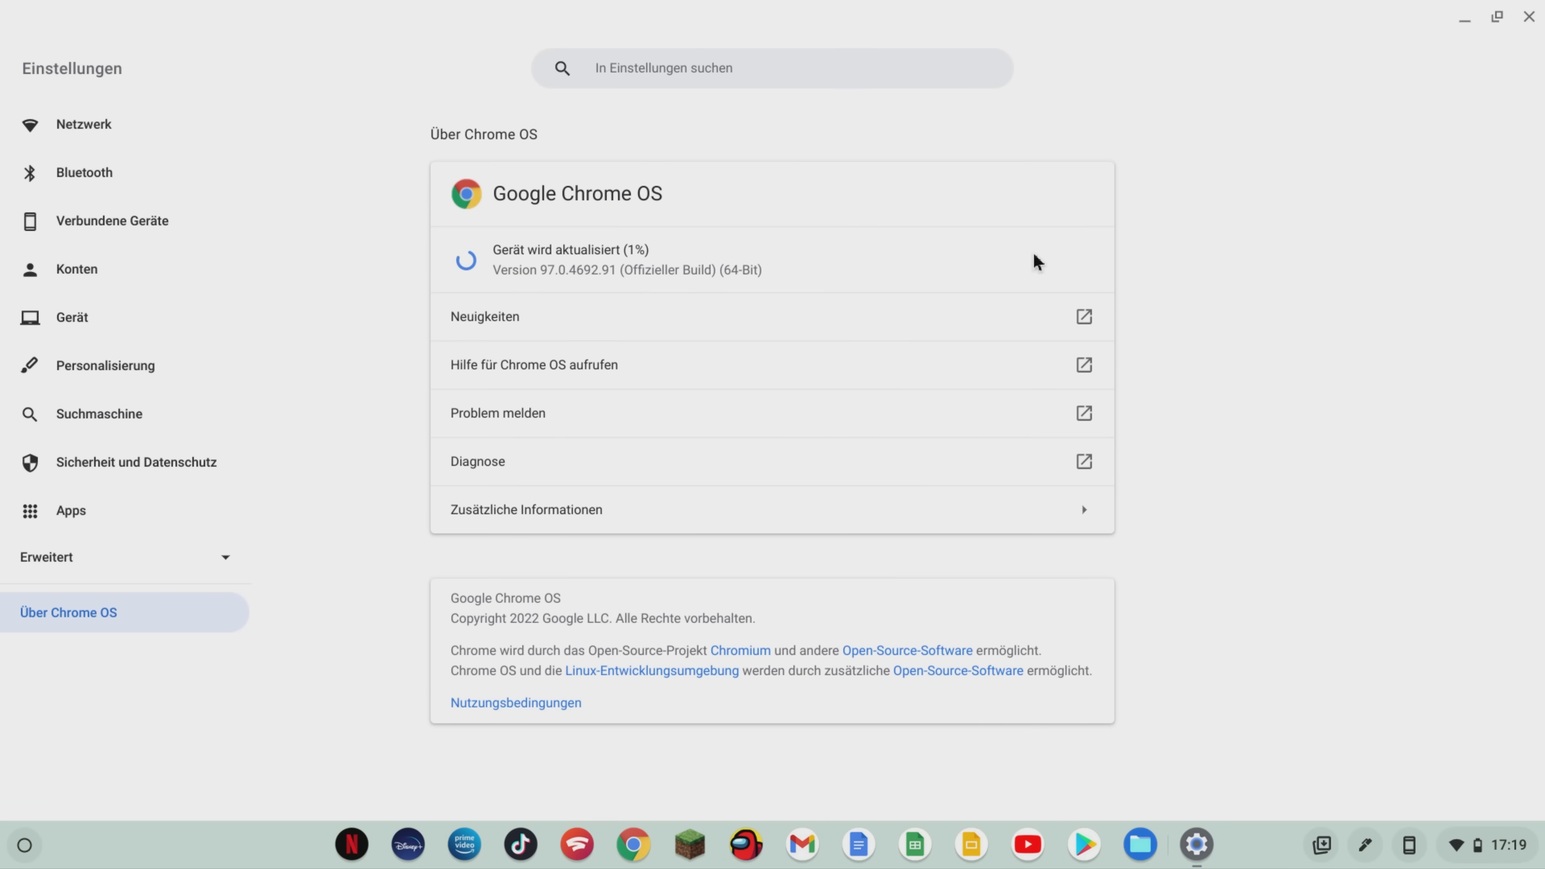
View Zusätzliche Informationen showing the stable channel and updates until June 2028
left_click(527, 510)
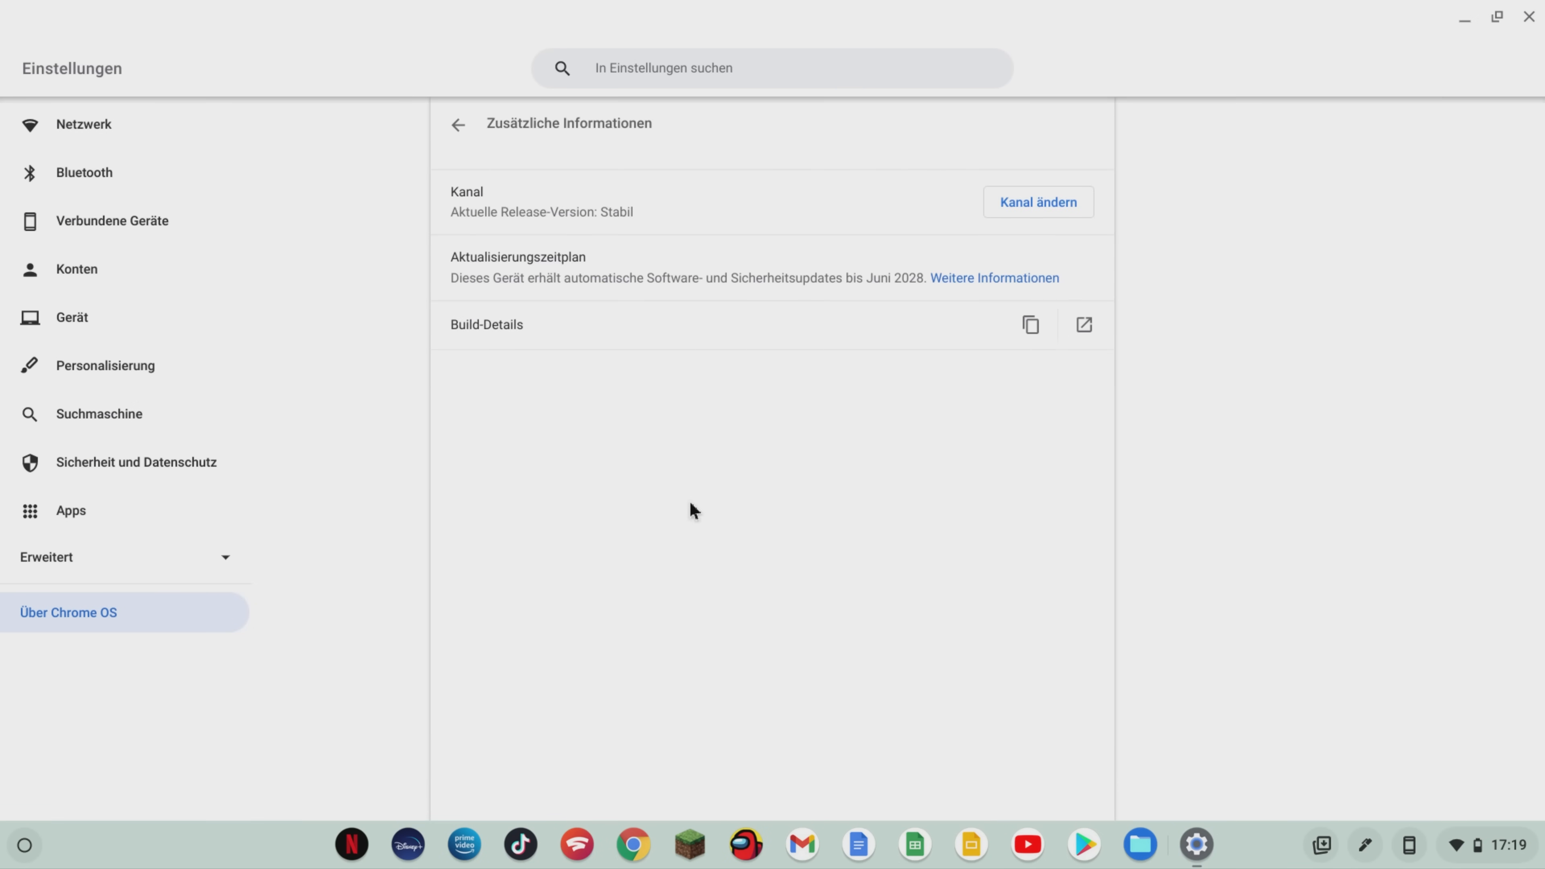
mouse_move(453, 228)
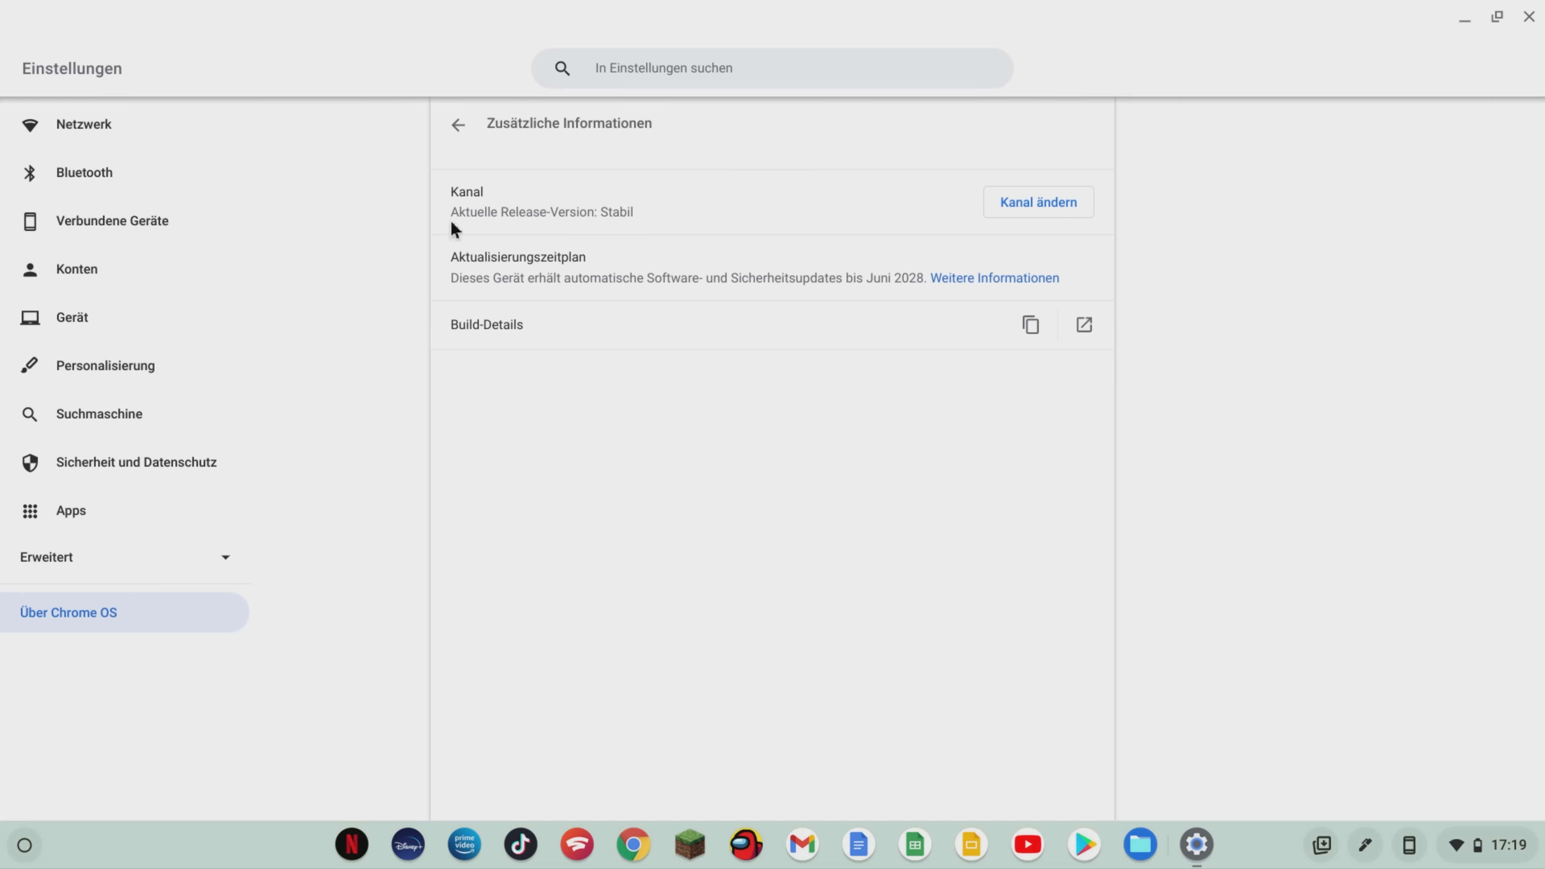
mouse_move(615, 229)
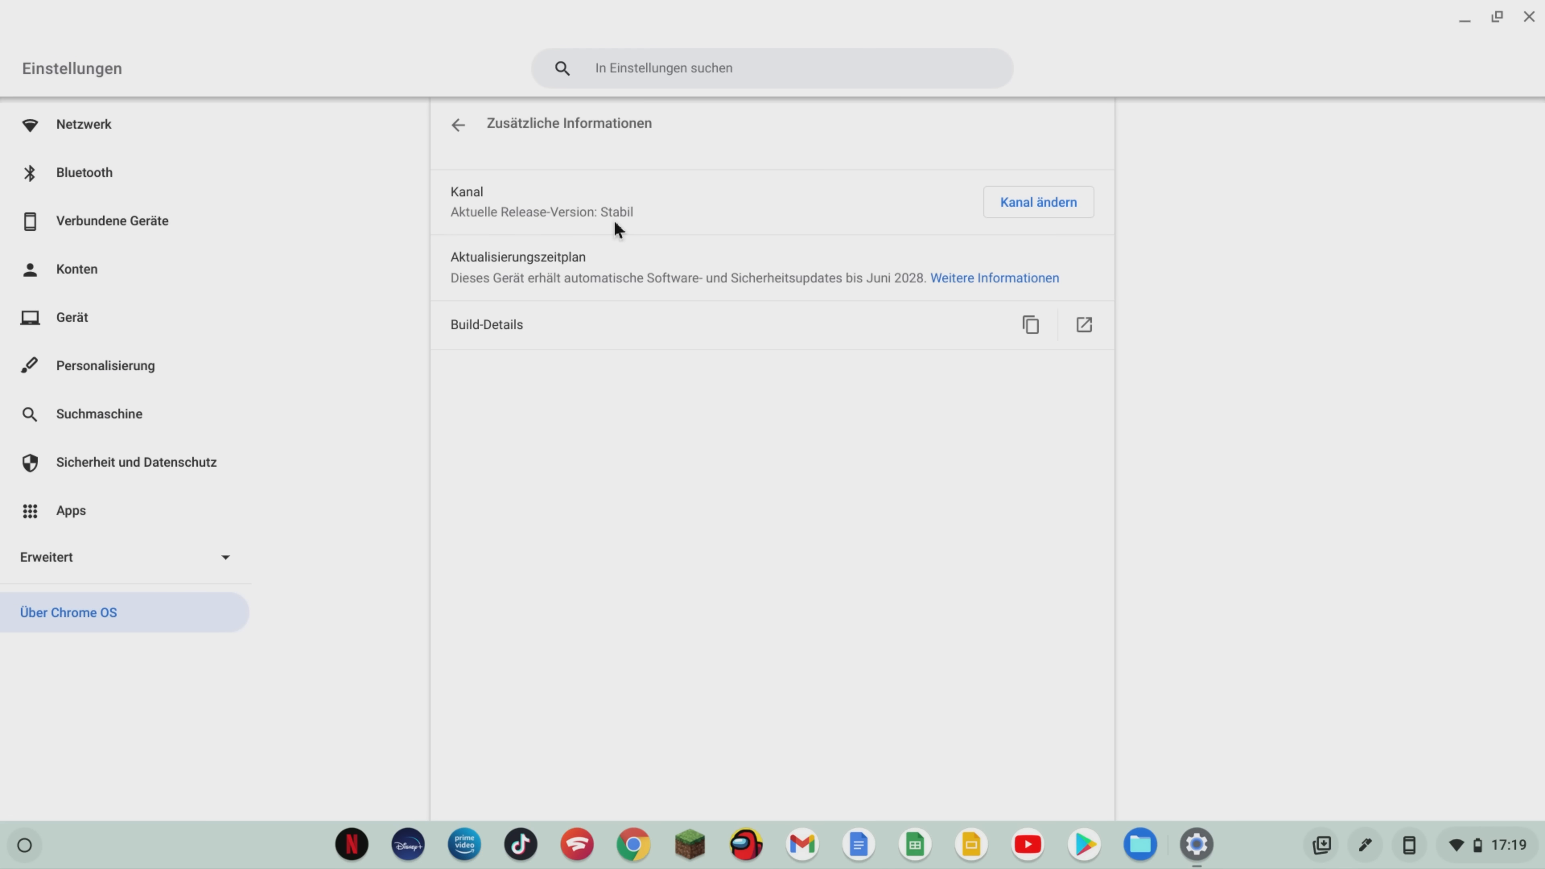
left_click(456, 124)
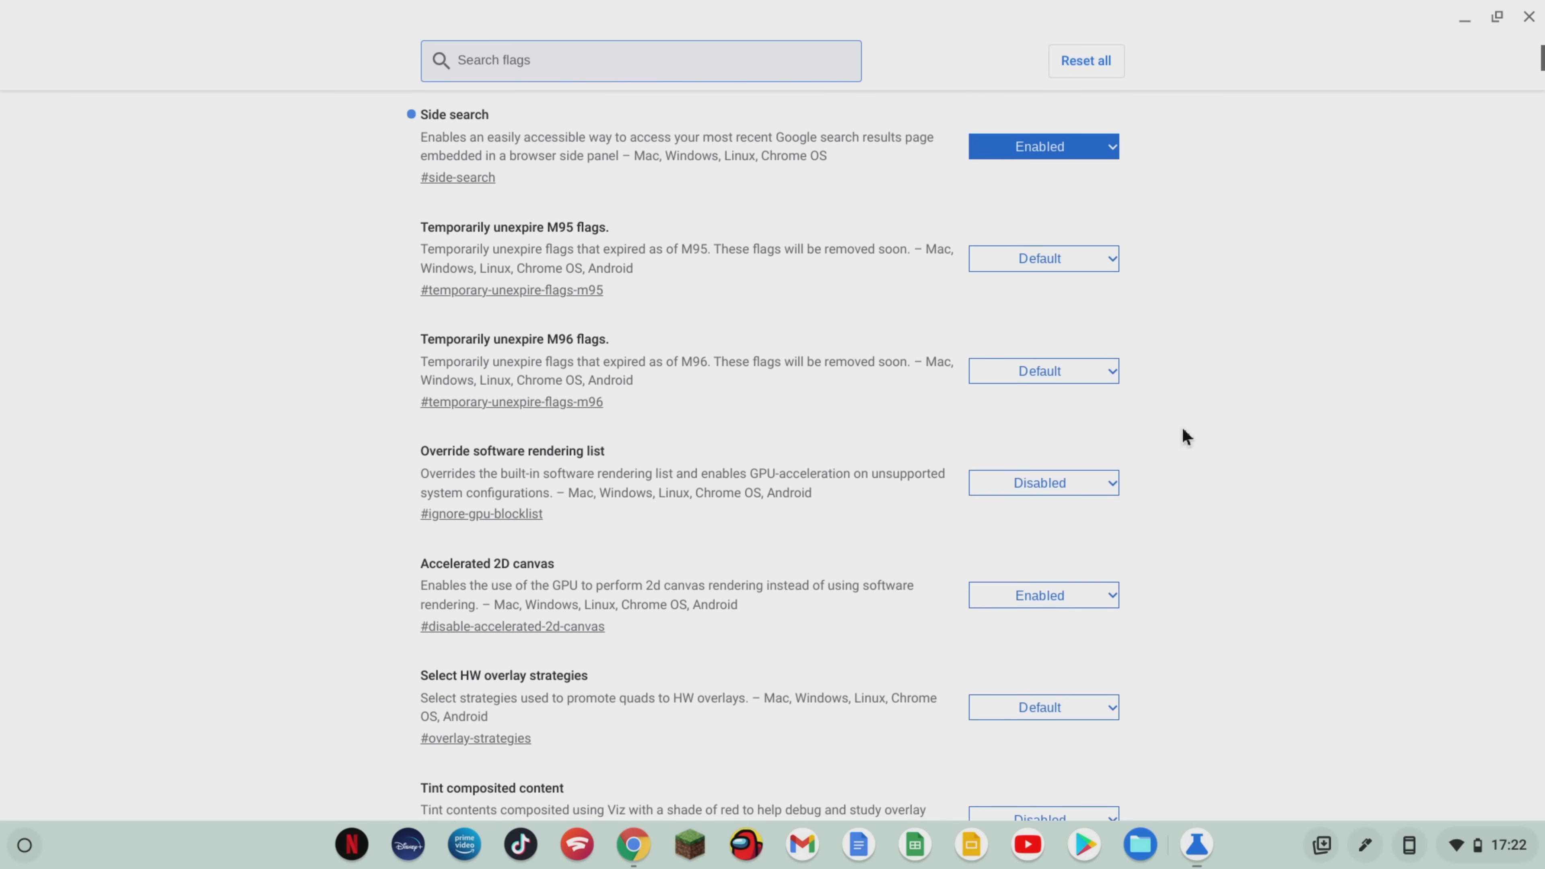
scroll("down", 3)
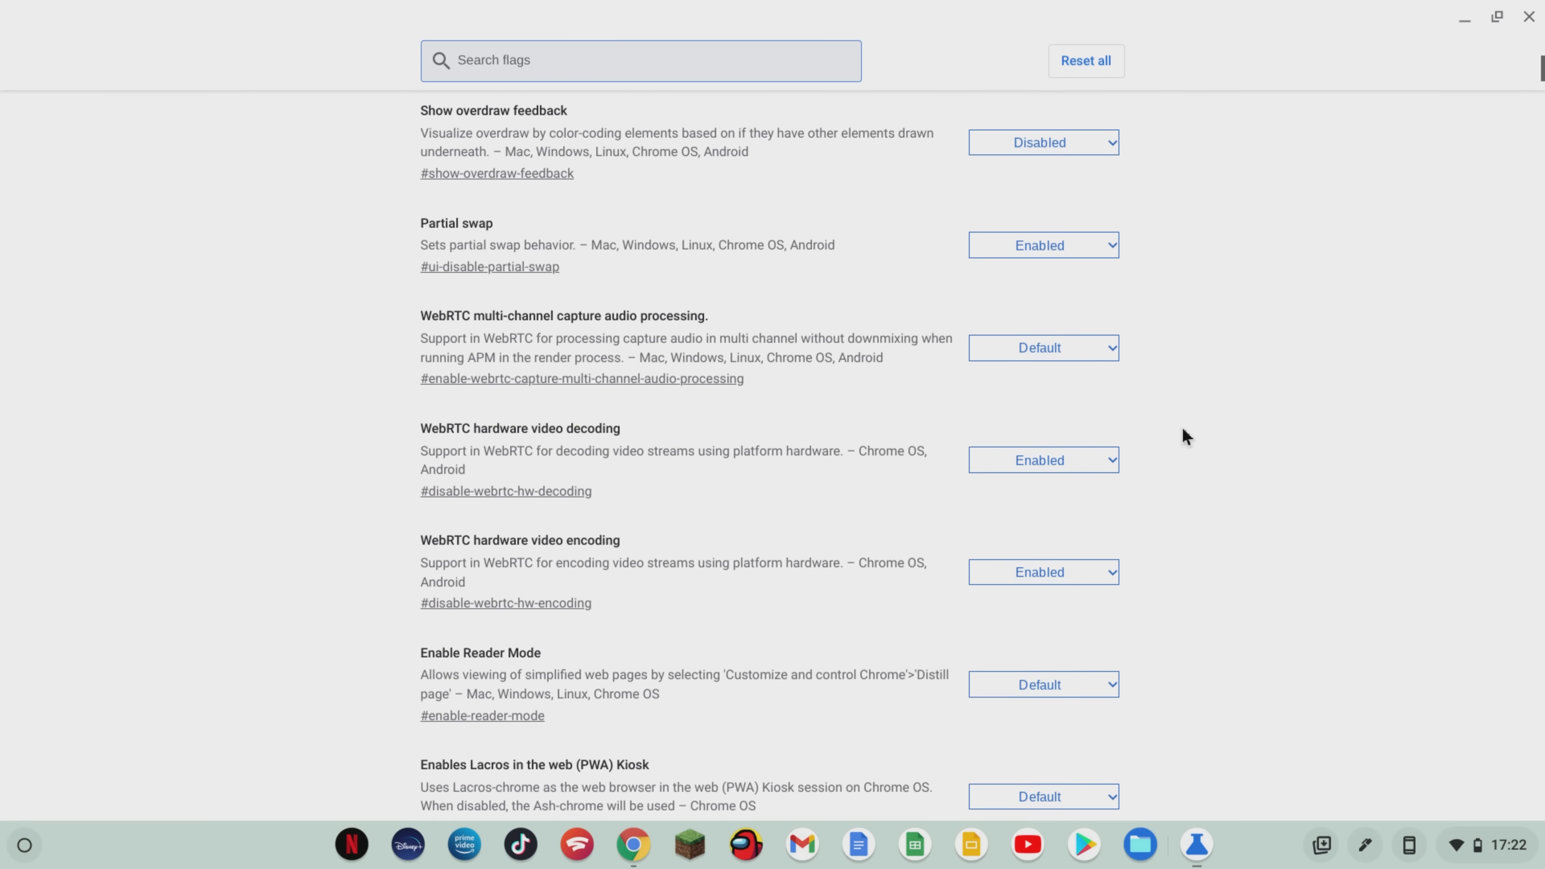
scroll("down", 3)
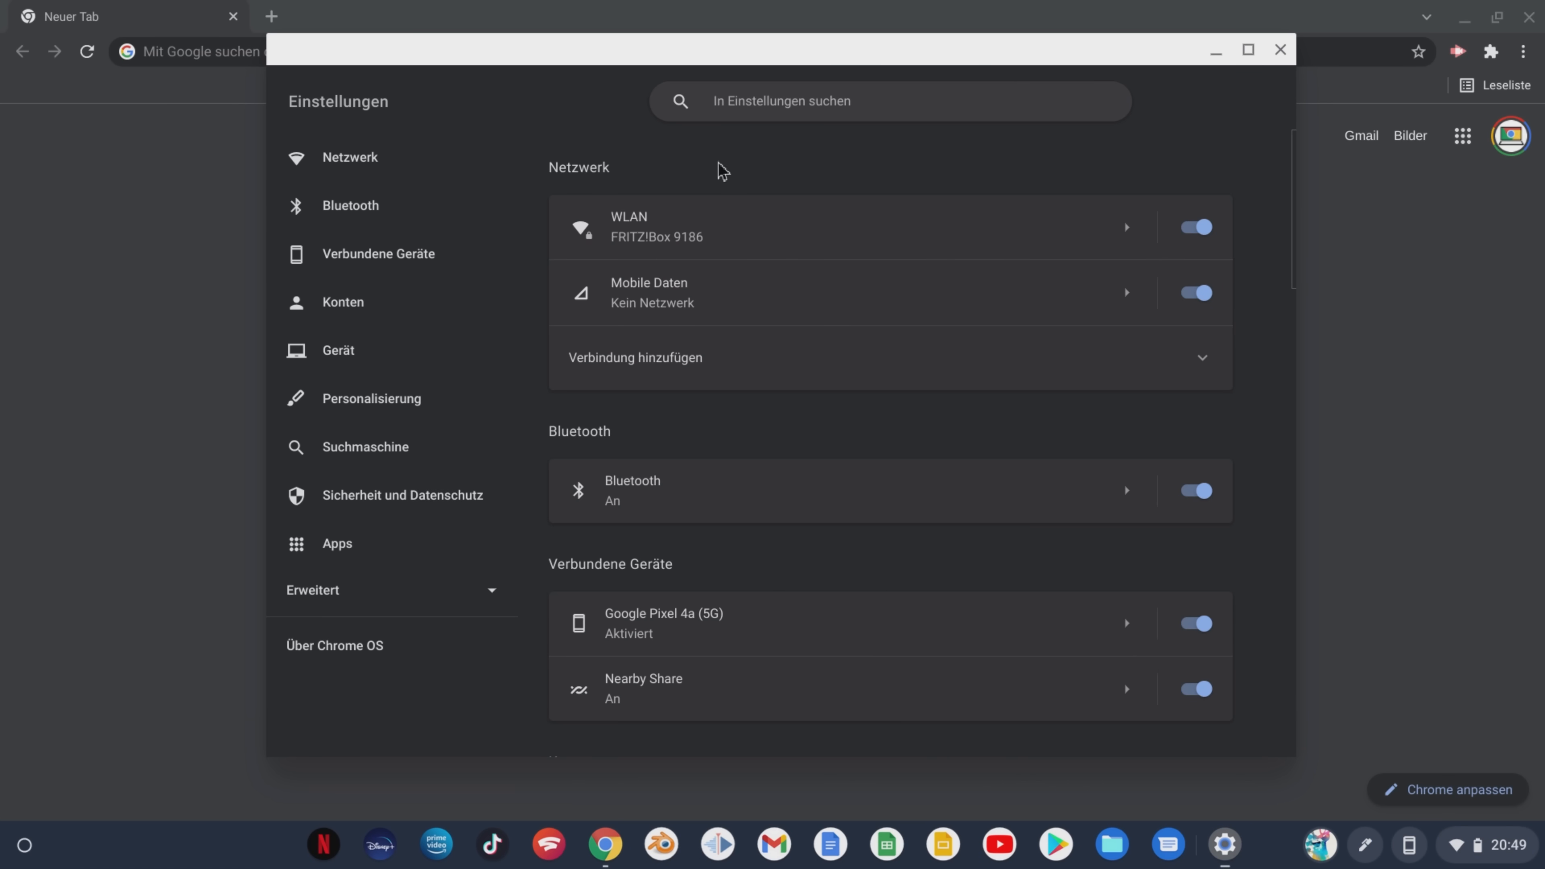
mouse_move(532, 119)
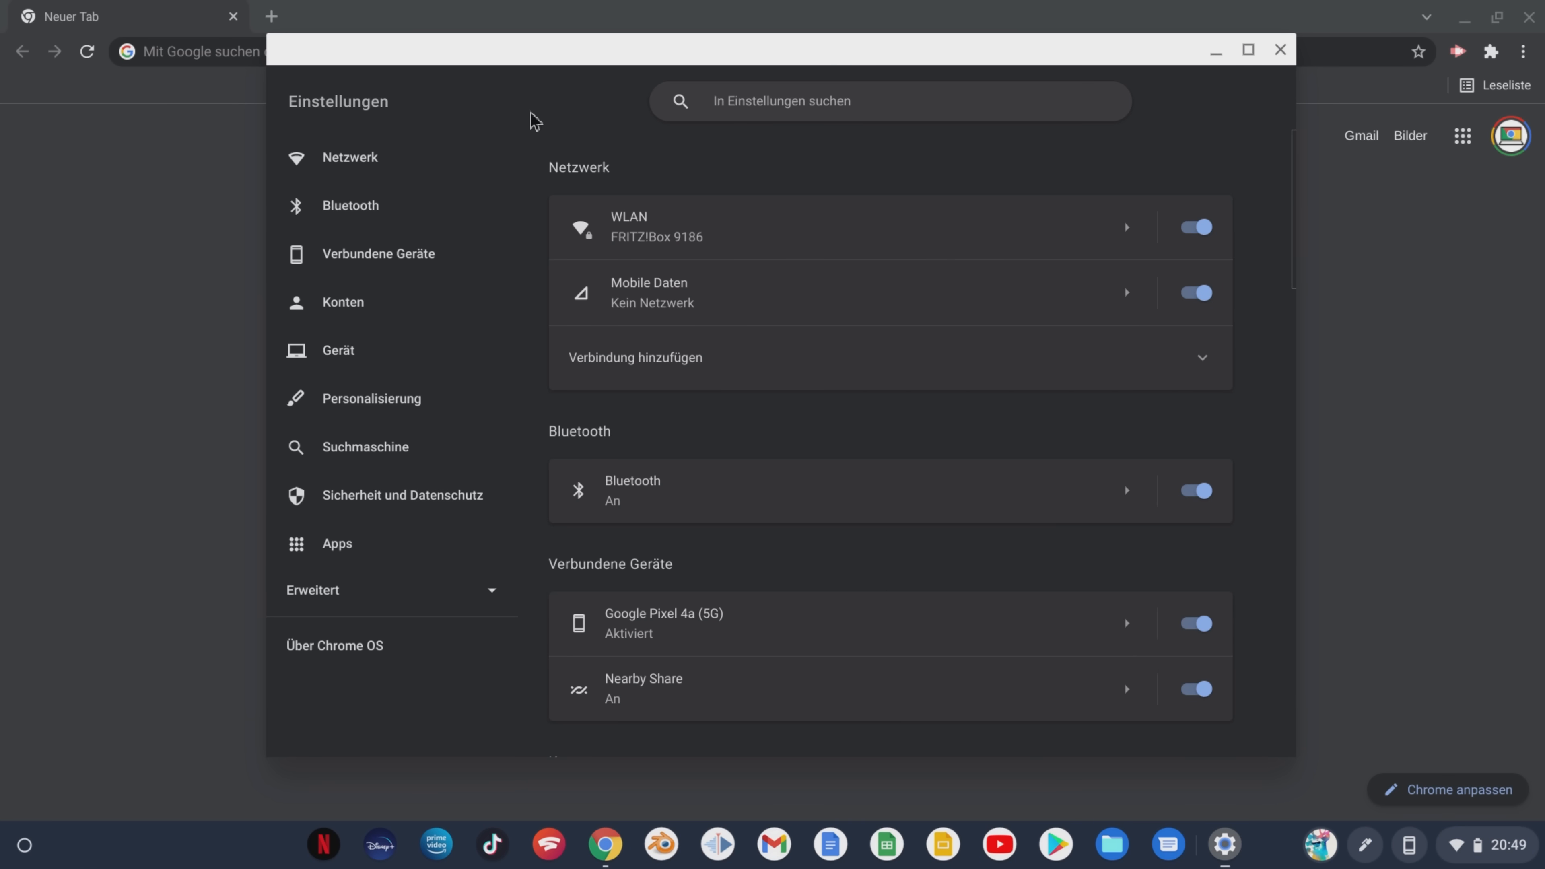
mouse_move(512, 128)
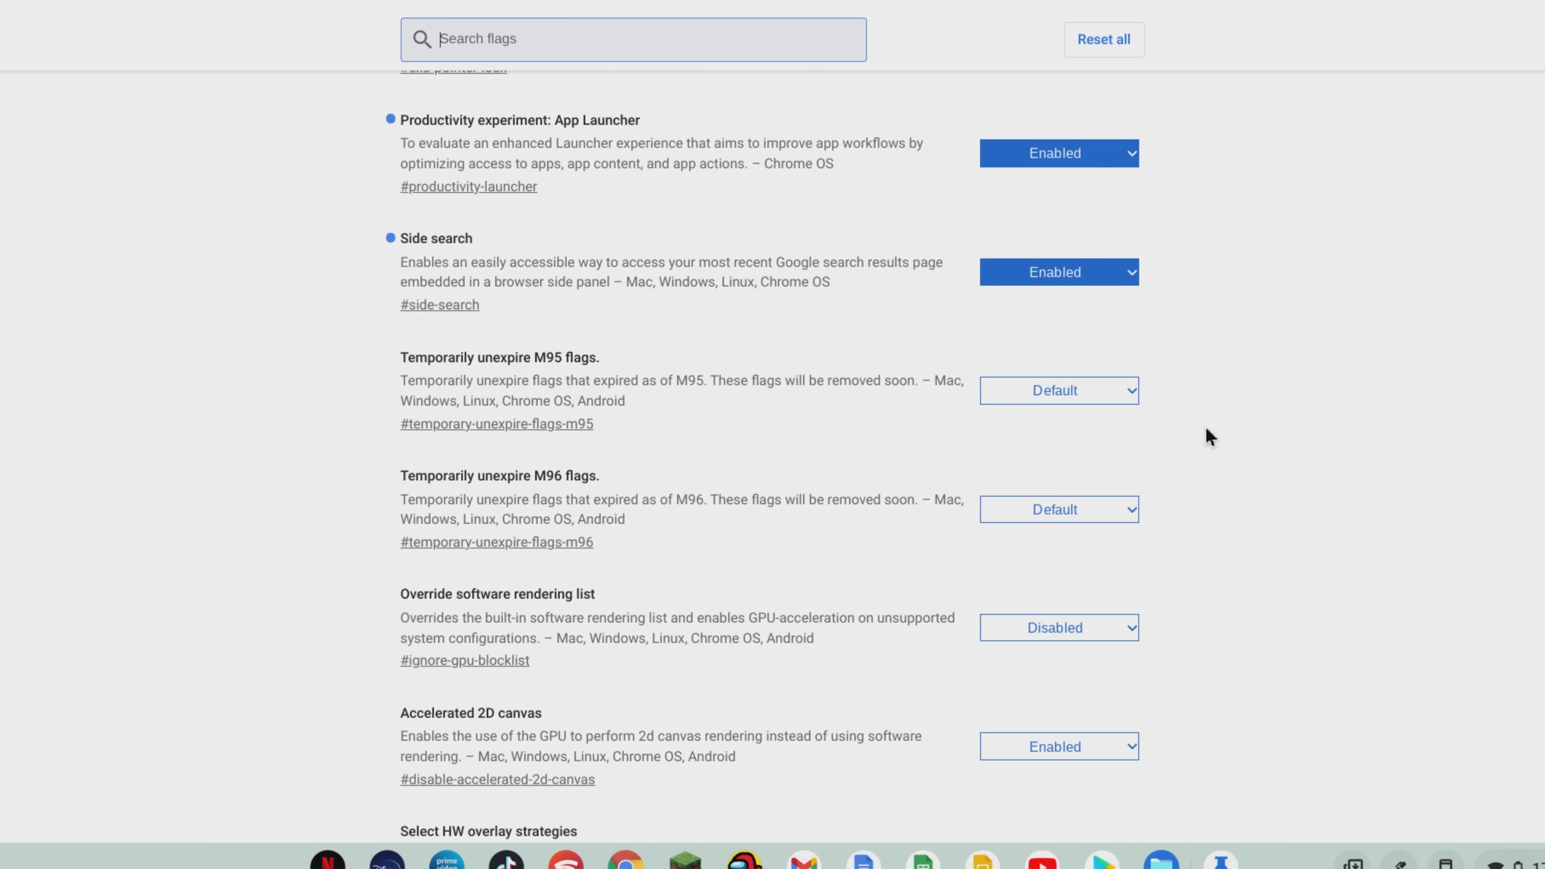
scroll("down", 3)
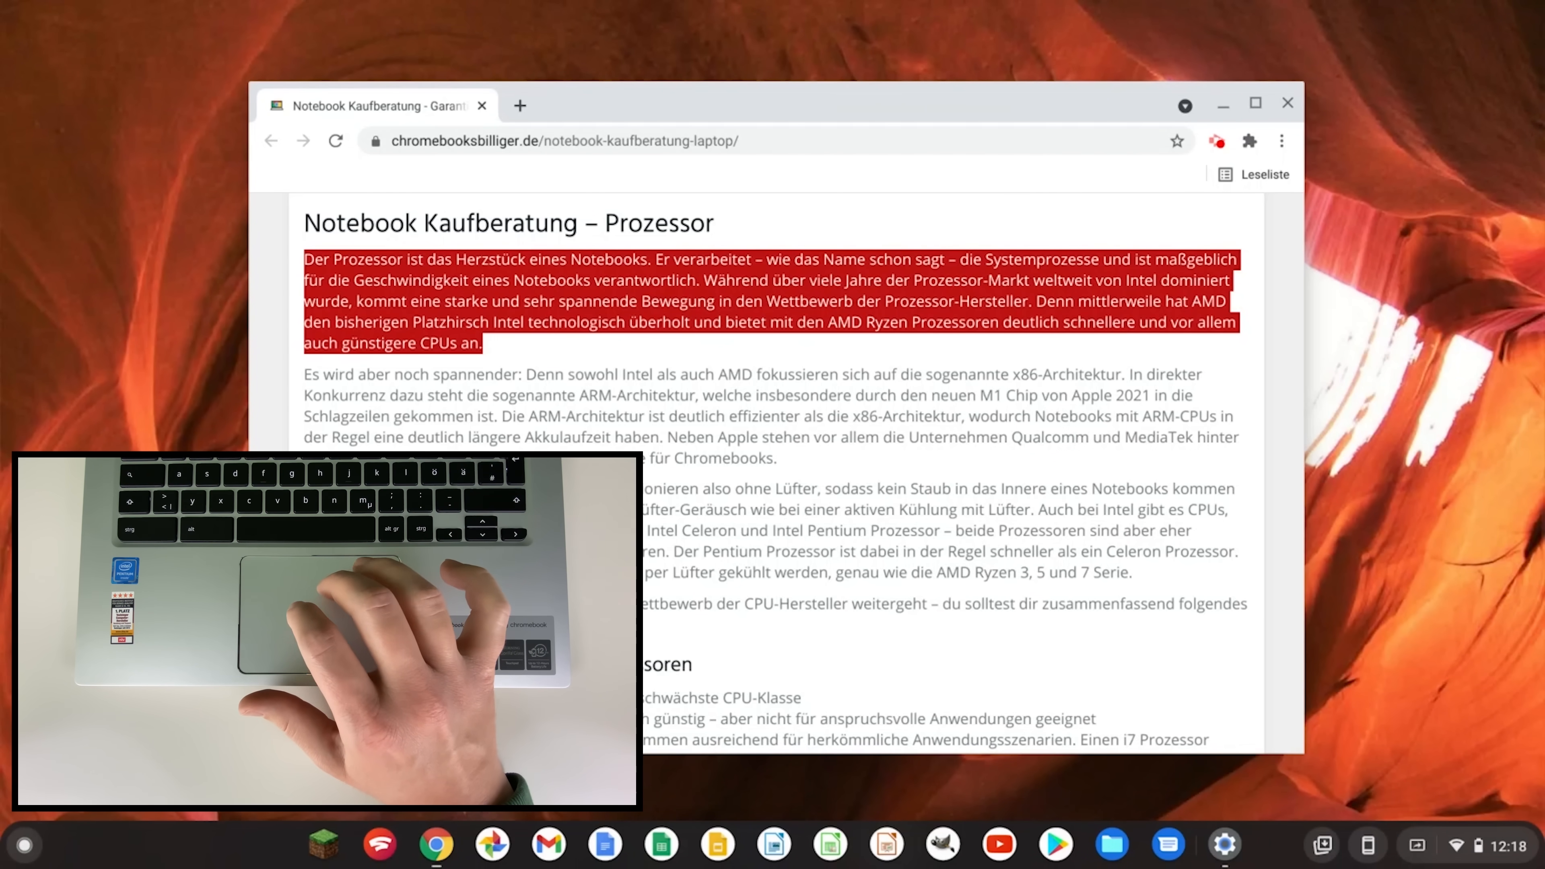
Show the right-click menu for the selected processor paragraph via two-finger tap
right_click(791, 313)
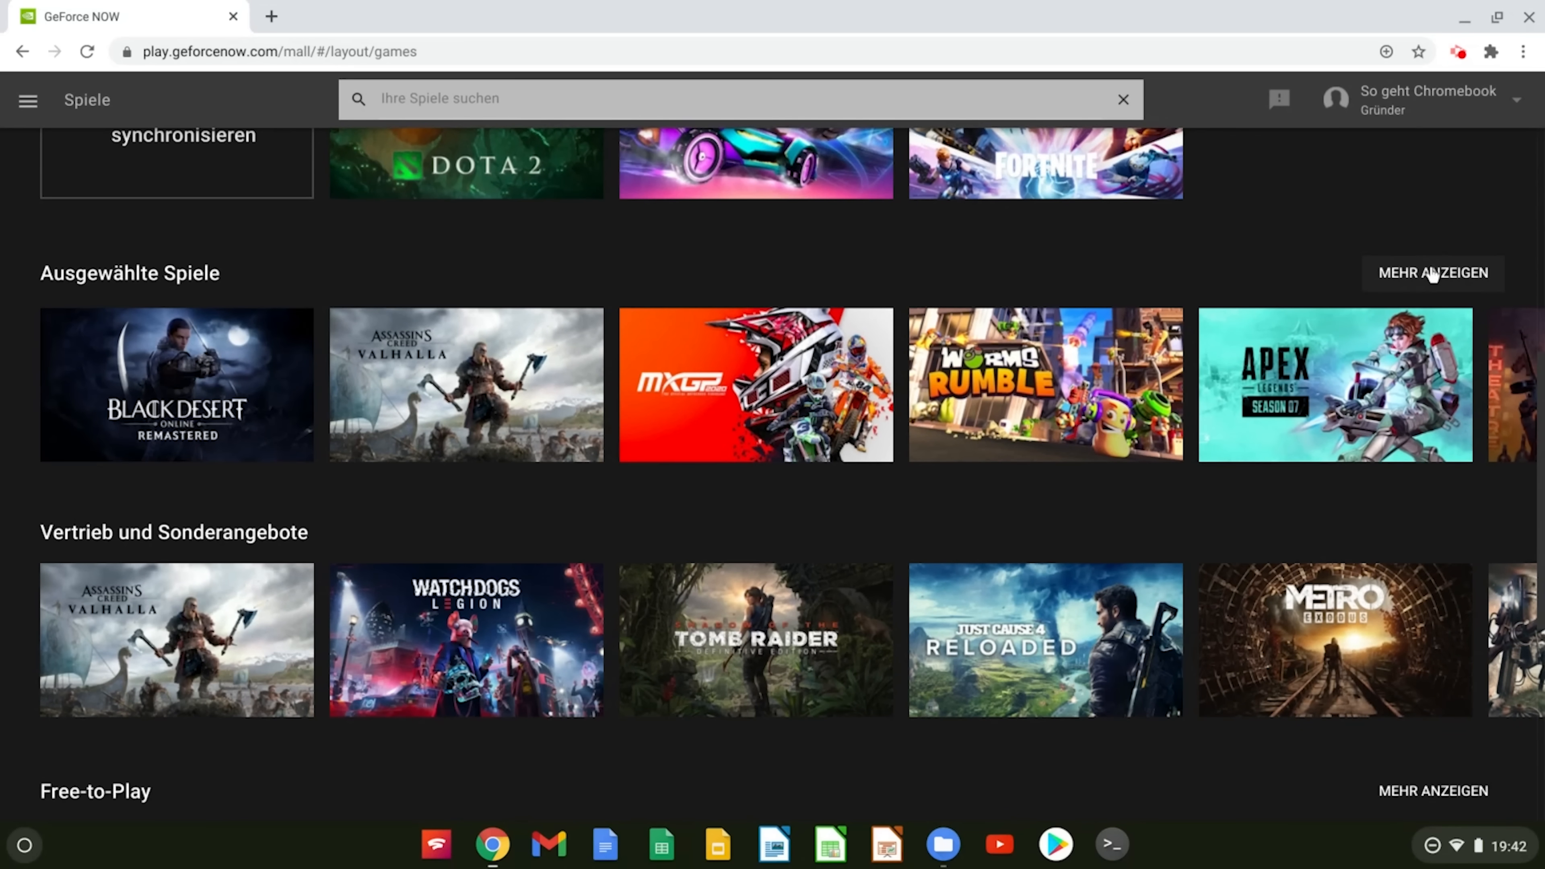
Scroll the GeForce NOW catalogue down to the Free-to-Play and Unabhängige Entwickler rows
scroll("down", 3)
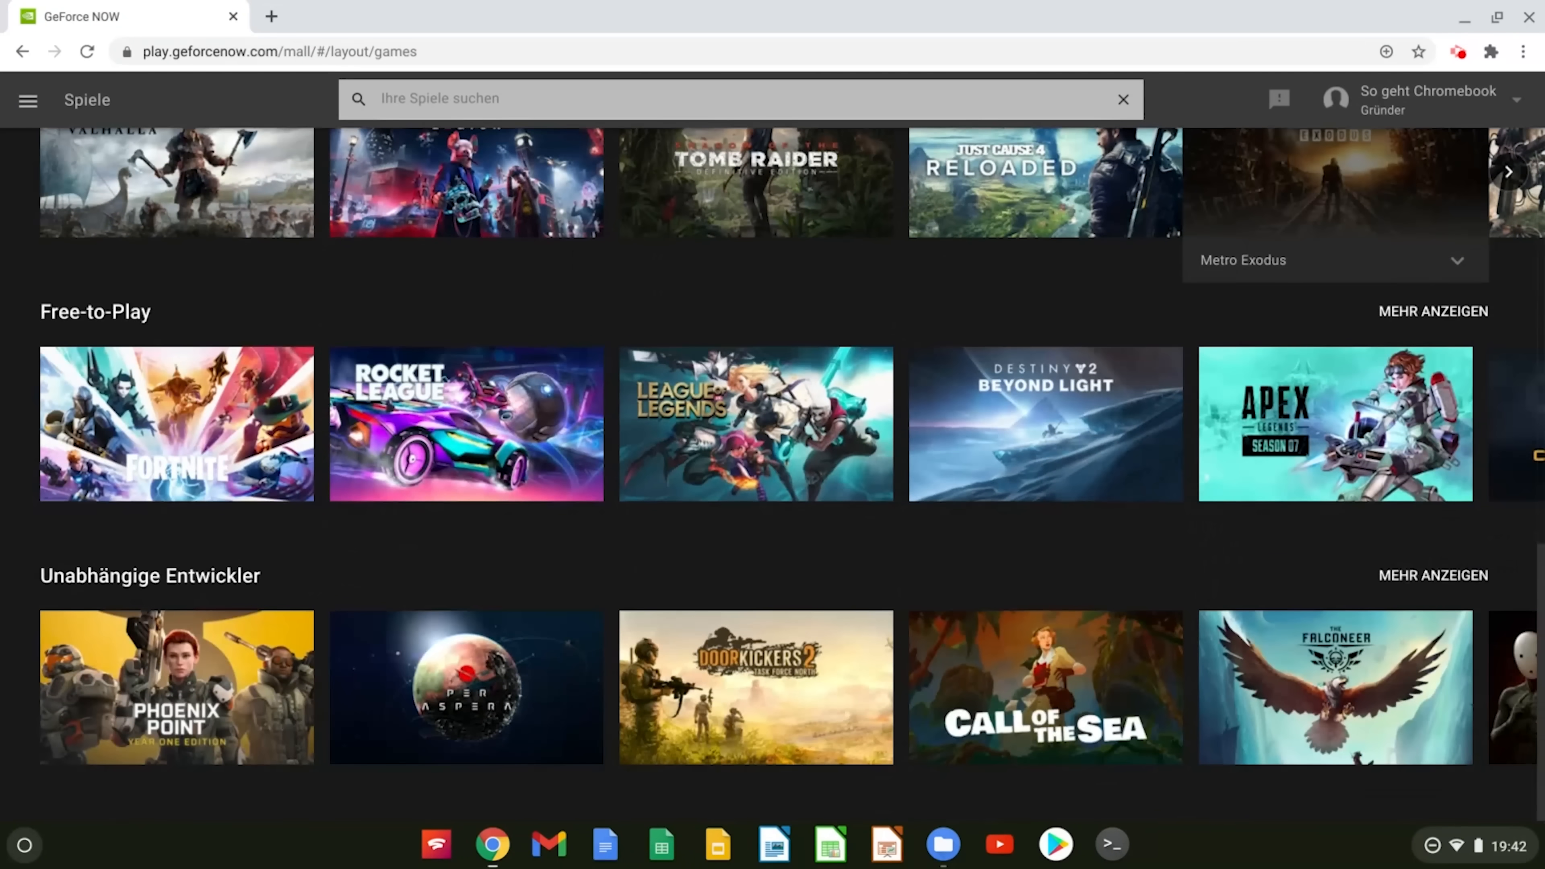
mouse_move(719, 469)
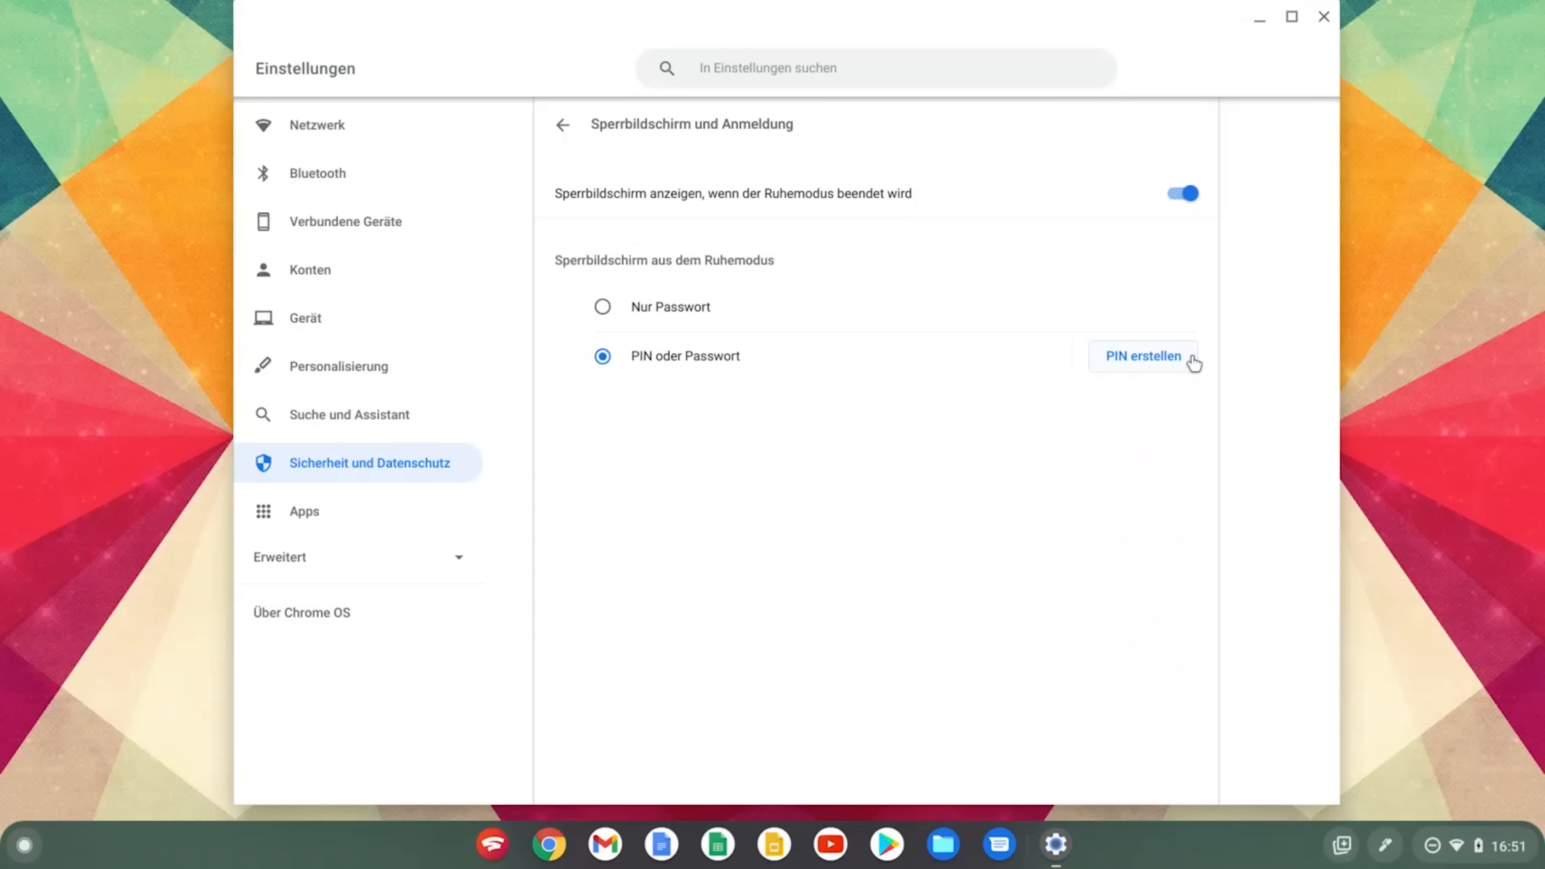
Create and confirm a lock screen PIN so the device unlocks with PIN or password
left_click(1142, 355)
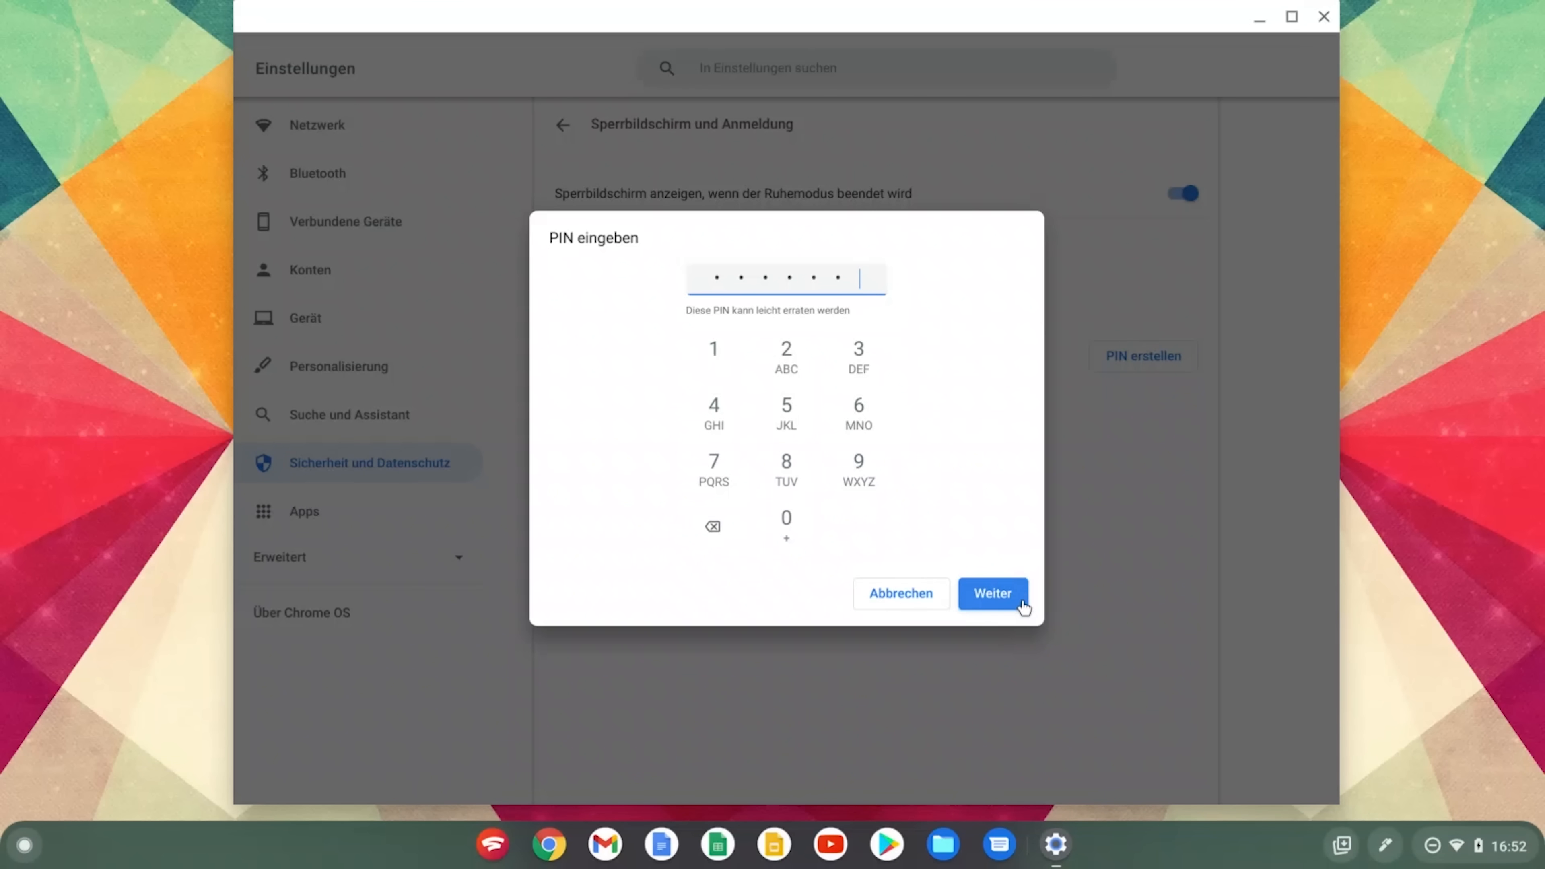
left_click(992, 593)
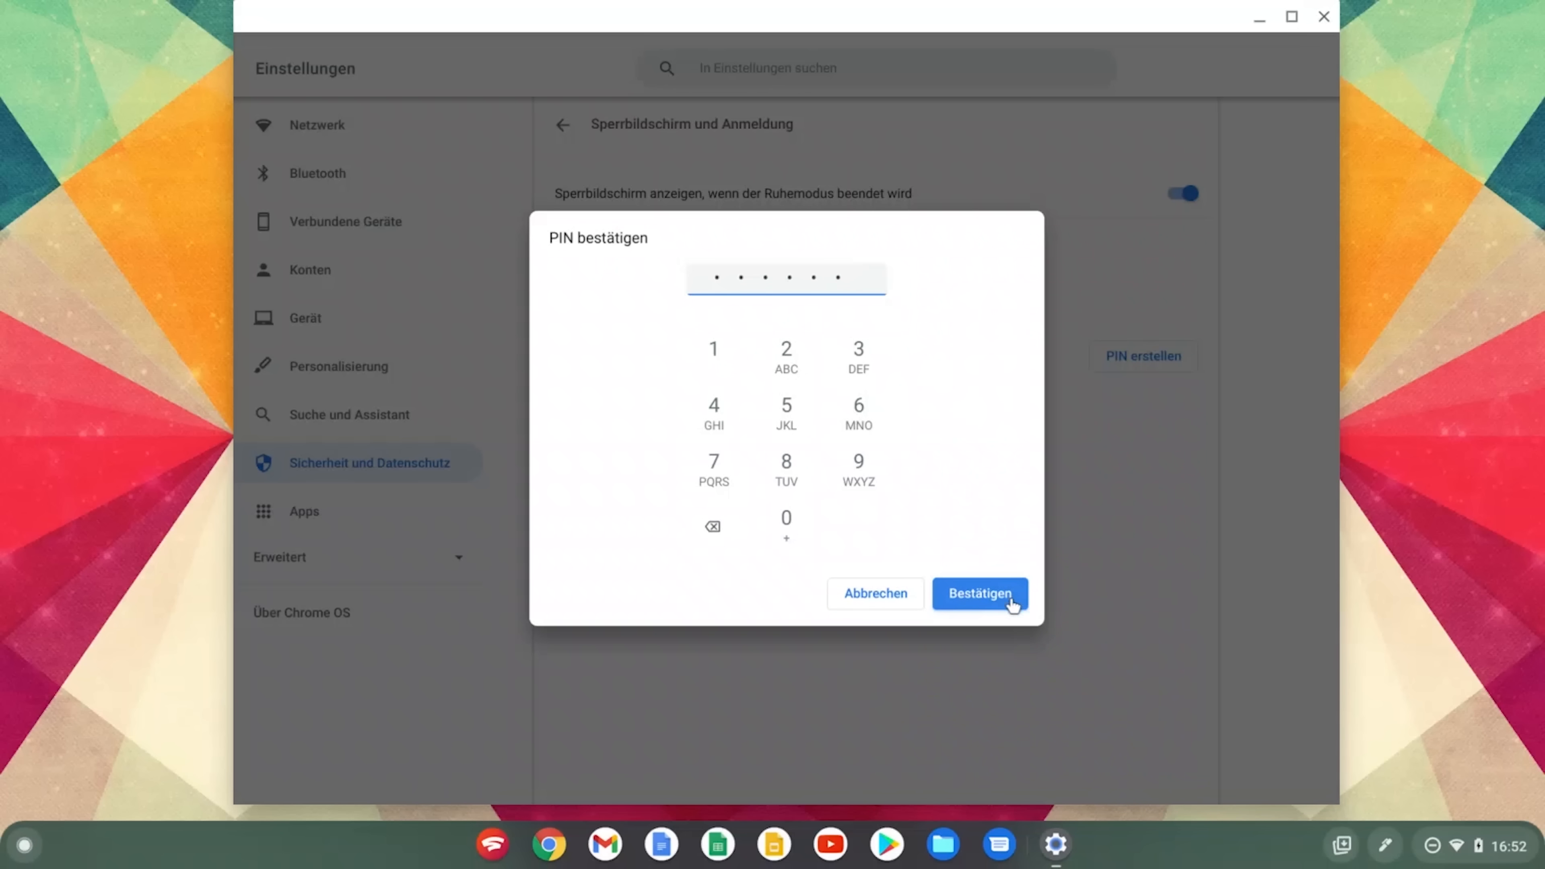
left_click(979, 593)
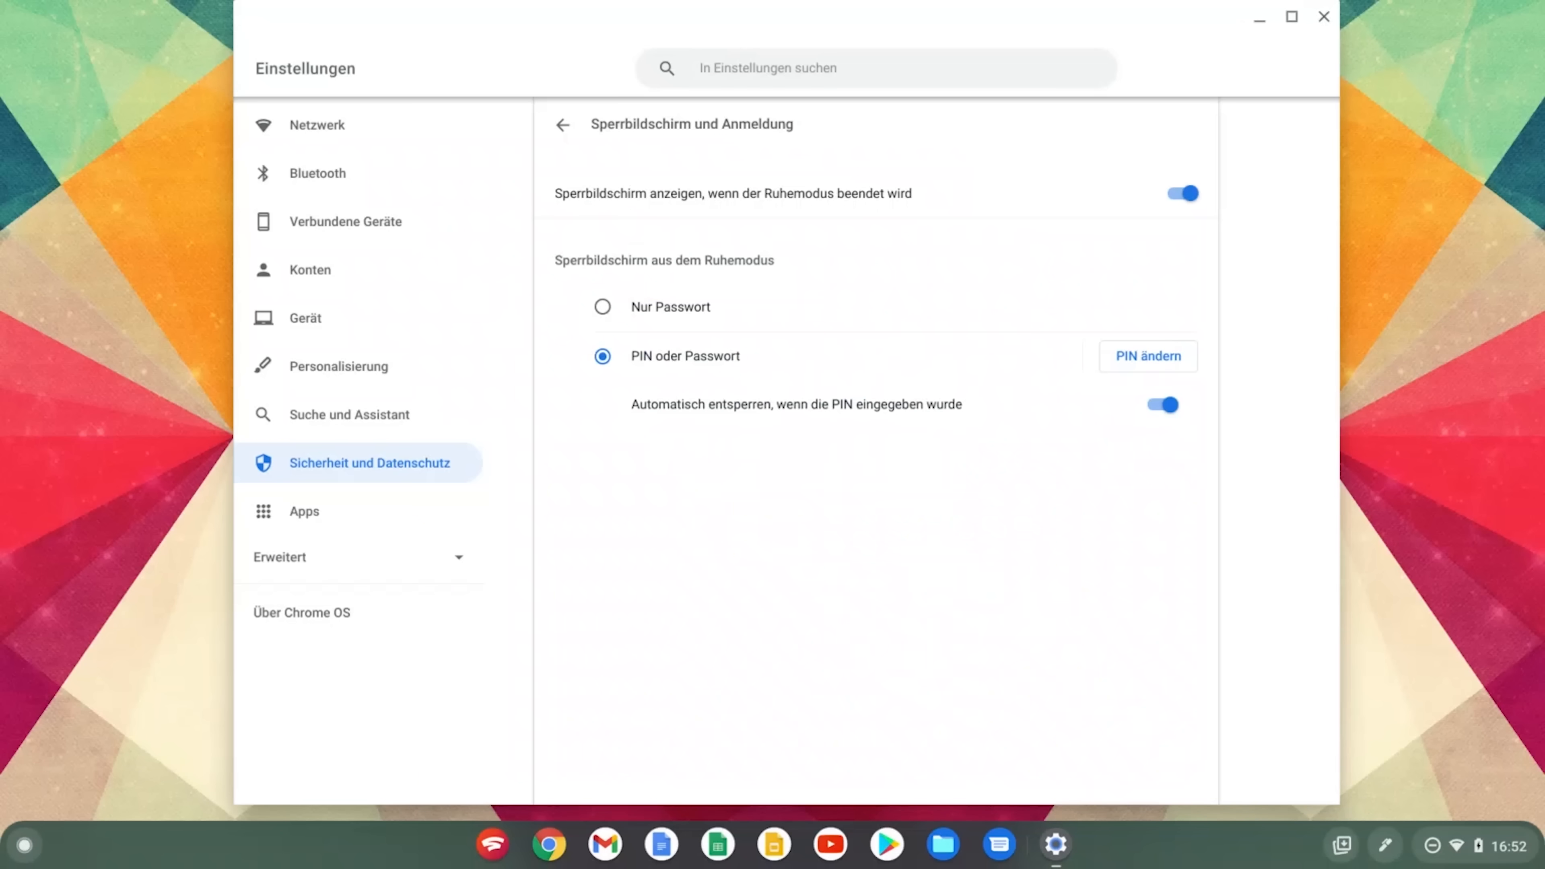